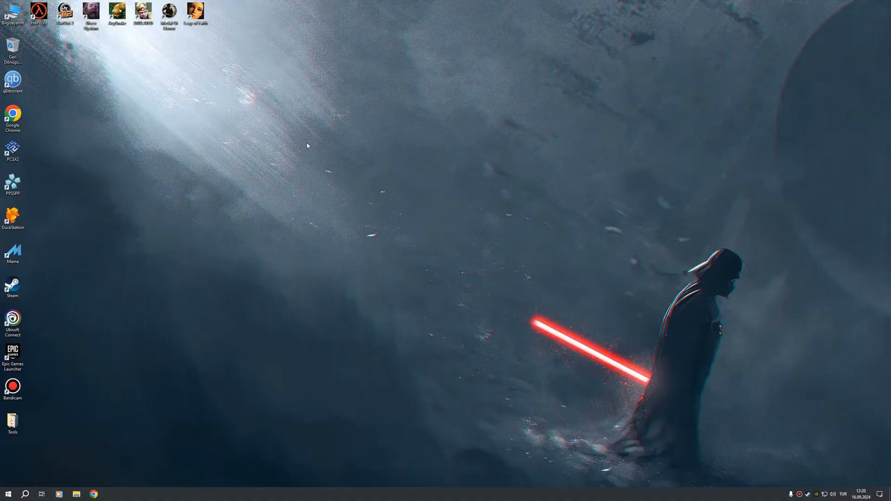
{"action": "mouse_move", "coordinate": [229, 153]}
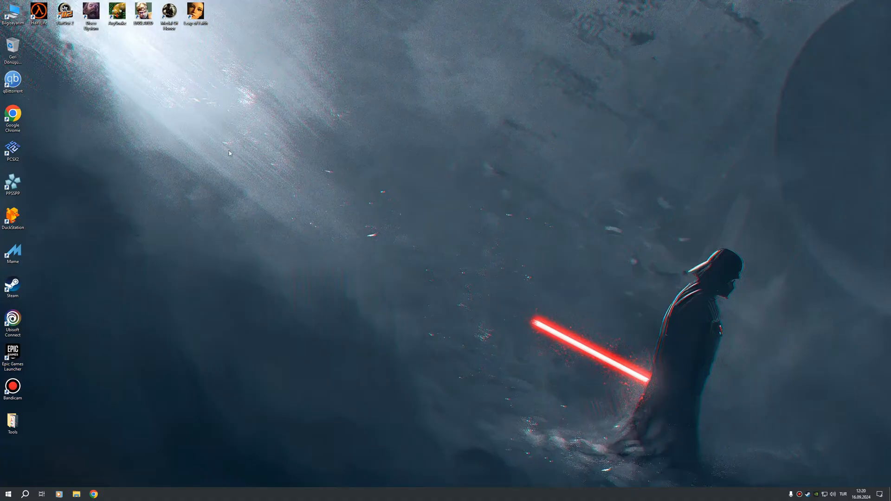
{"action": "mouse_move", "coordinate": [12, 148]}
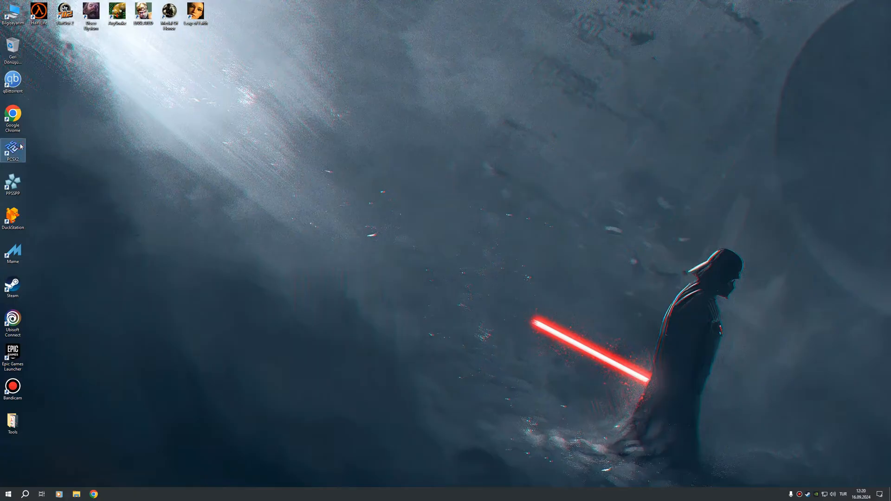
Launch PCSX2 from the desktop, review its Interface settings and return to the game library
{"action": "double_click", "coordinate": [12, 147]}
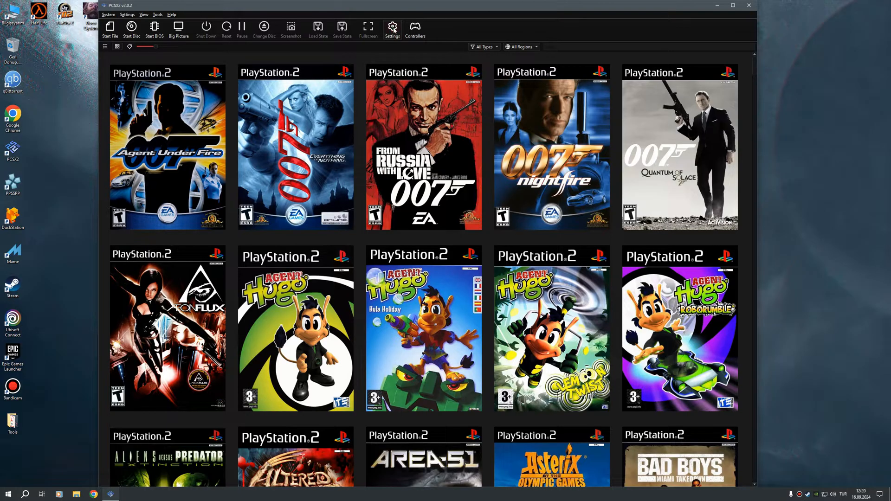
{"action": "left_click", "coordinate": [392, 26]}
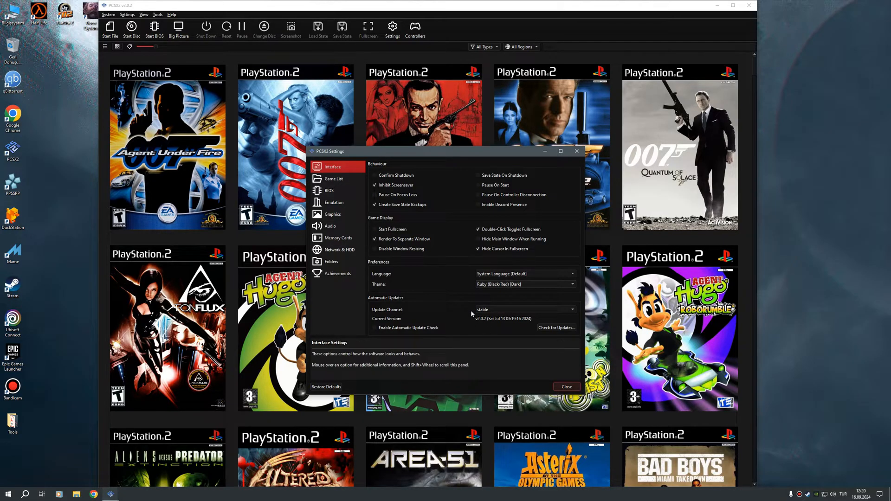
{"action": "mouse_move", "coordinate": [475, 300]}
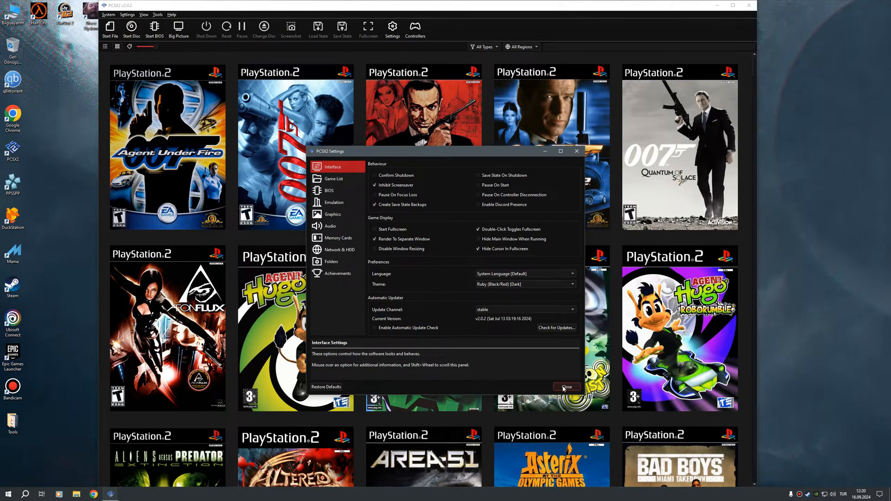
{"action": "left_click", "coordinate": [567, 387]}
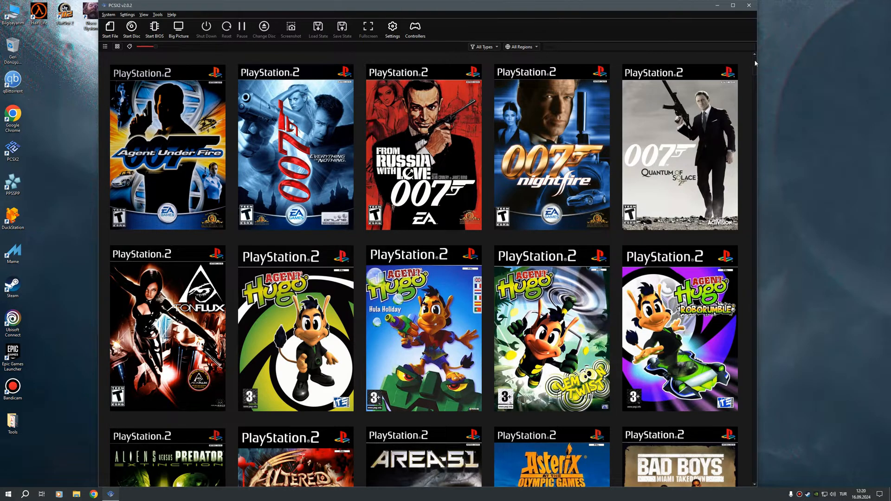
Scroll the library down to the T titles and select the Tekken 4 cover
{"action": "scroll", "scroll_direction": "down", "scroll_amount": 3}
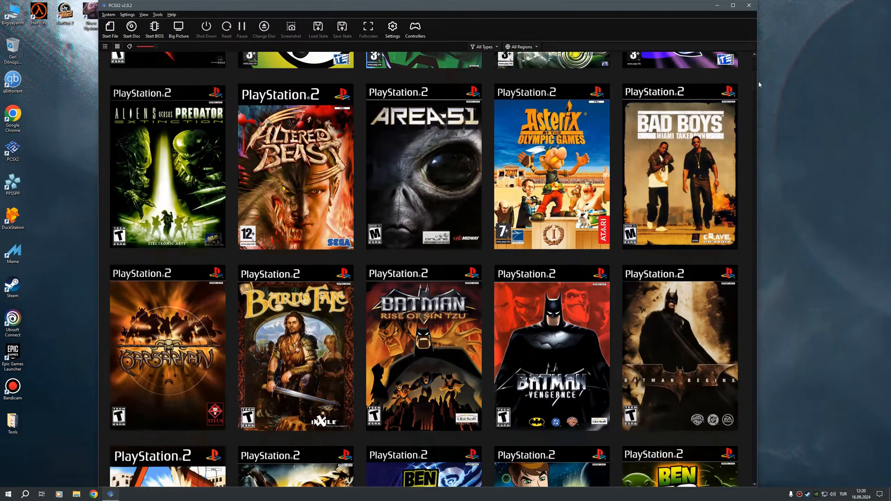
{"action": "scroll", "scroll_direction": "down", "scroll_amount": 3}
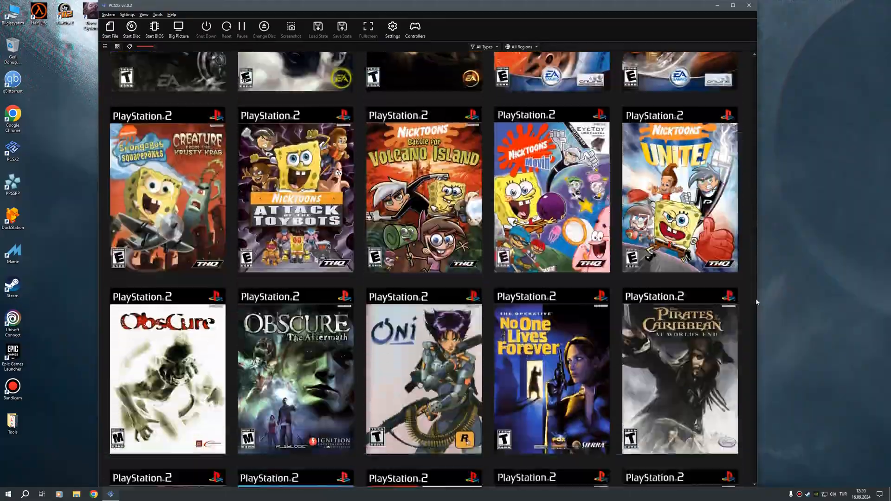
{"action": "scroll", "scroll_direction": "down", "scroll_amount": 3}
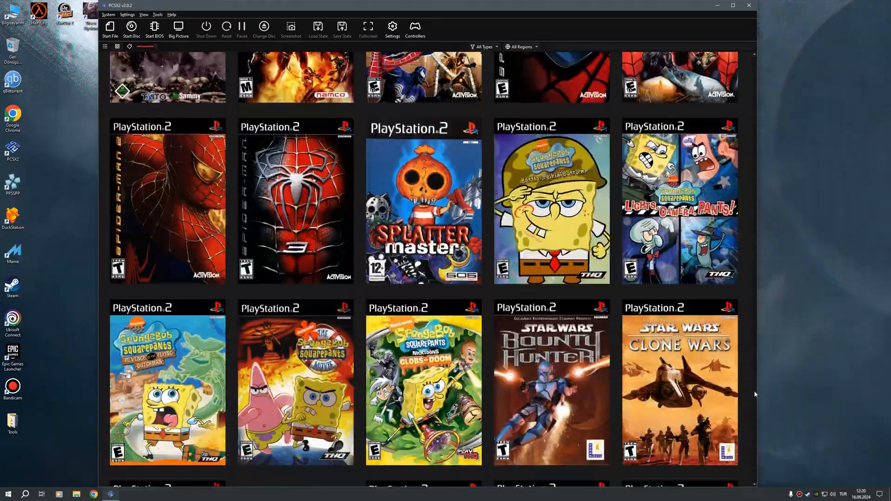
{"action": "scroll", "scroll_direction": "down", "scroll_amount": 3}
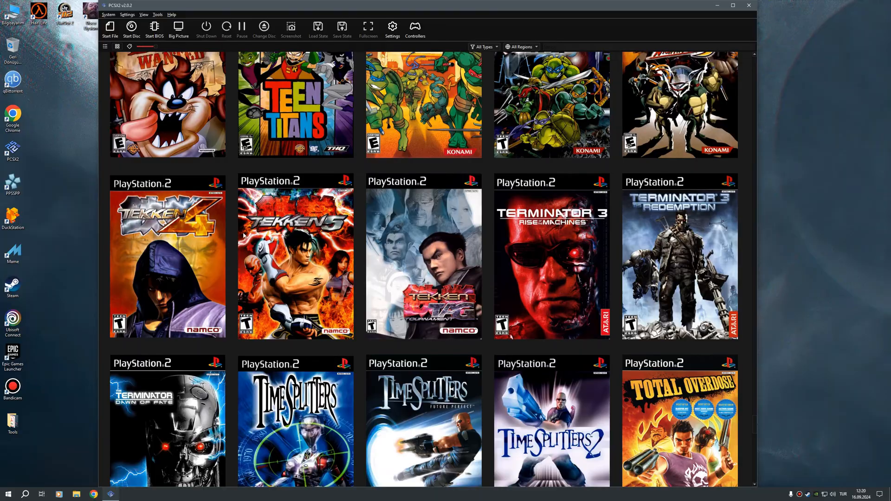
{"action": "left_click", "coordinate": [167, 259]}
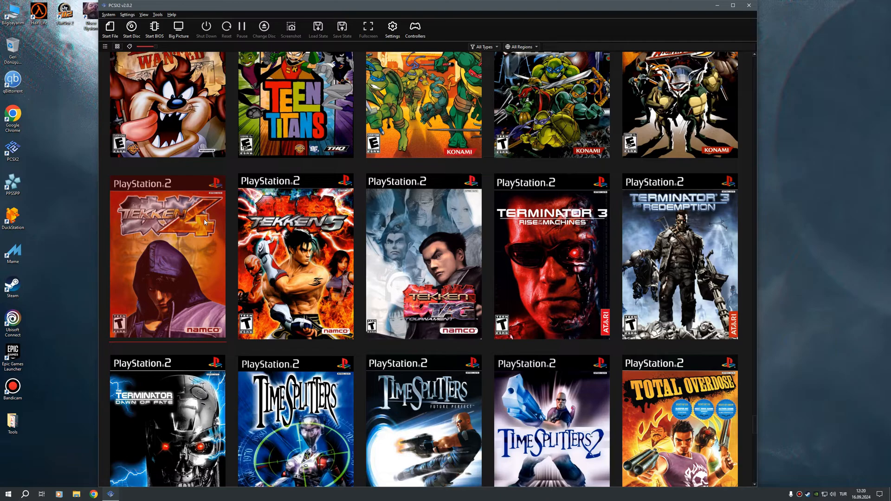
{"action": "mouse_move", "coordinate": [156, 244]}
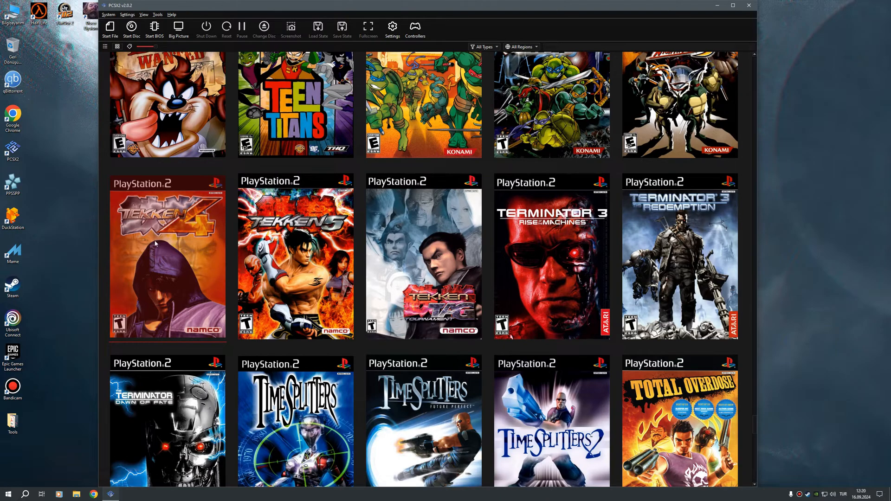
{"action": "mouse_move", "coordinate": [179, 245]}
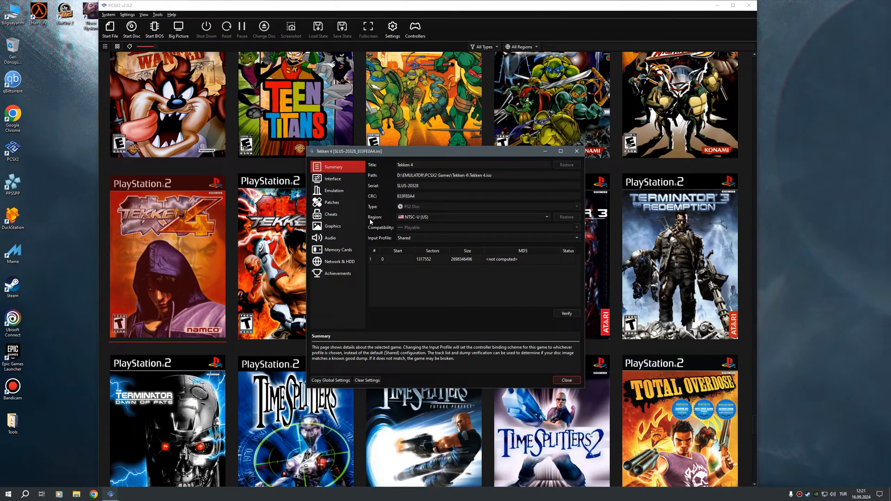
{"action": "mouse_move", "coordinate": [391, 221]}
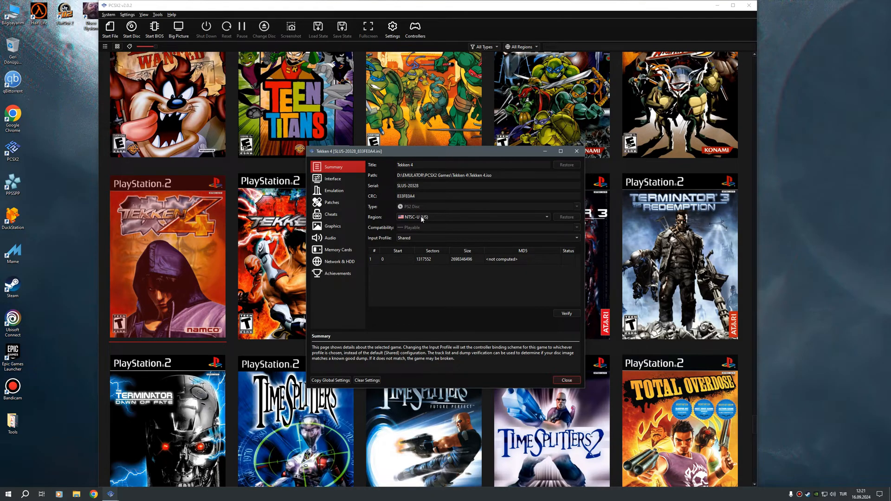
{"action": "mouse_move", "coordinate": [407, 221]}
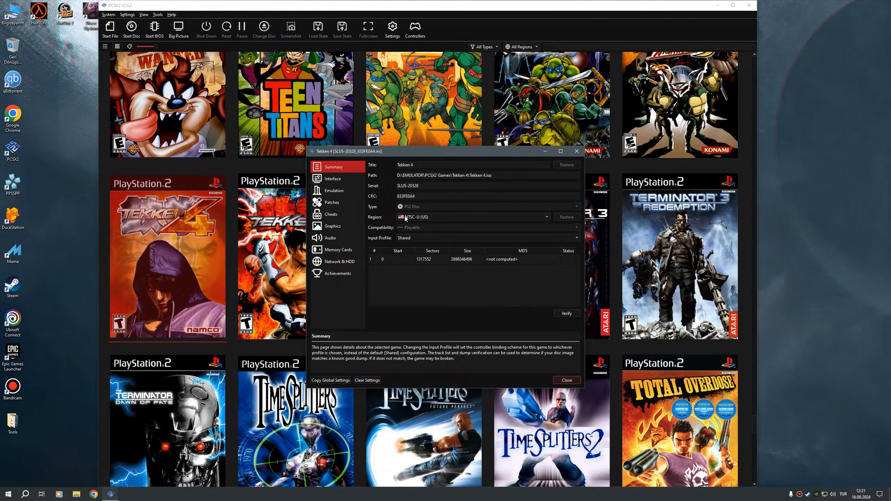
{"action": "mouse_move", "coordinate": [417, 222]}
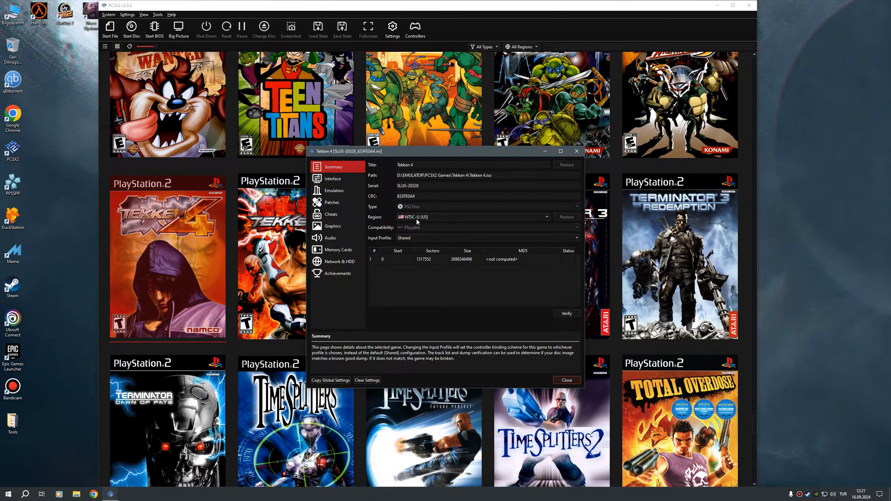
{"action": "mouse_move", "coordinate": [417, 218]}
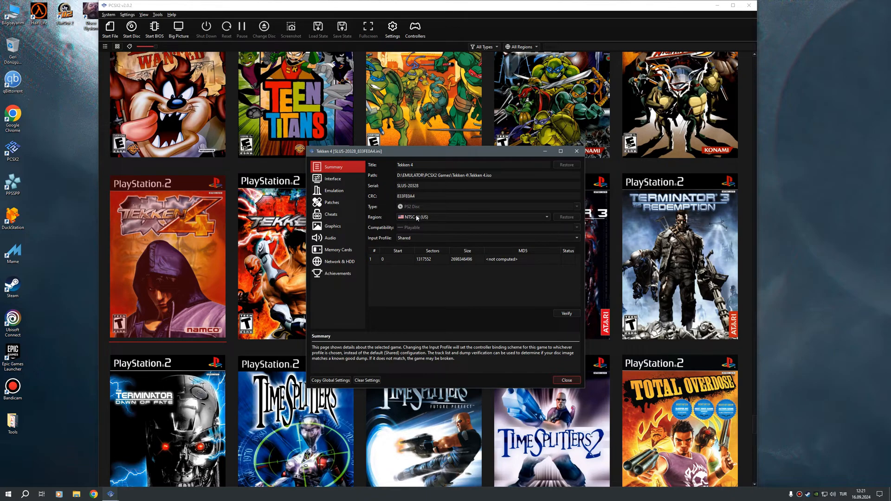
{"action": "mouse_move", "coordinate": [408, 212]}
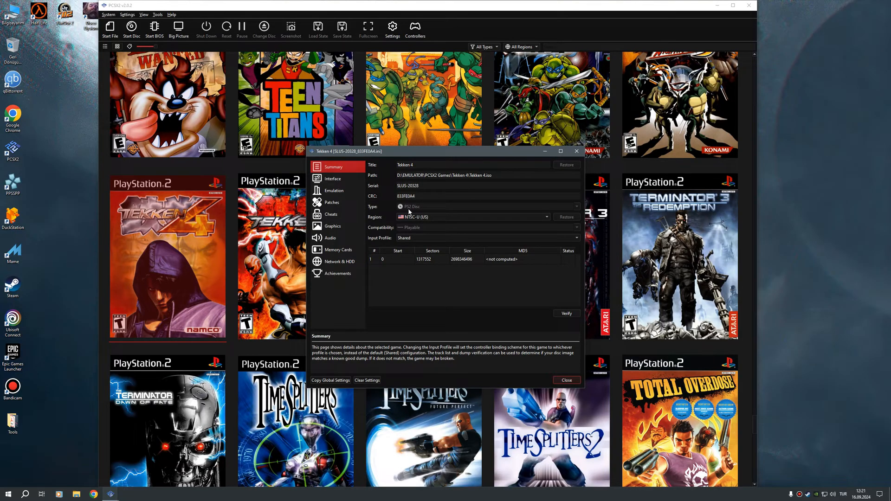
Close the Tekken 4 properties summary showing serial SLUS-20328 and NTSC-U region
{"action": "left_click", "coordinate": [565, 380]}
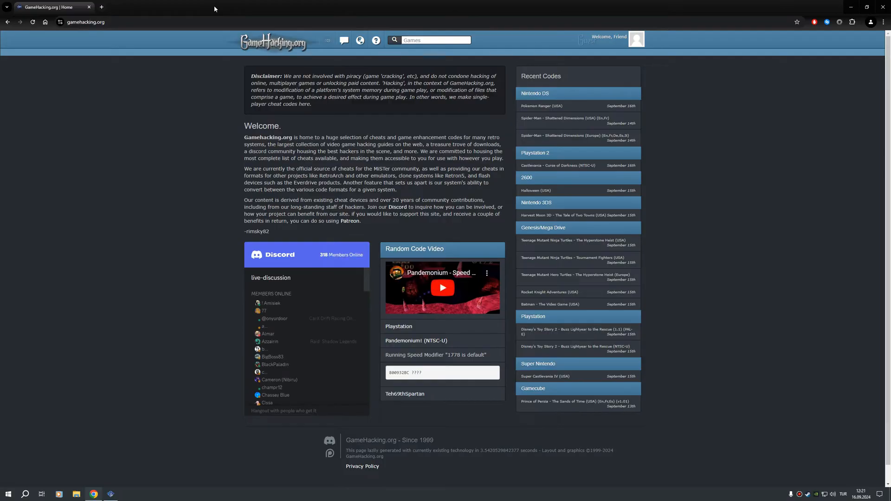
Open GameHacking.org's PlayStation 2 game list and scroll to the Tekken 4 entries
{"action": "left_click", "coordinate": [326, 40]}
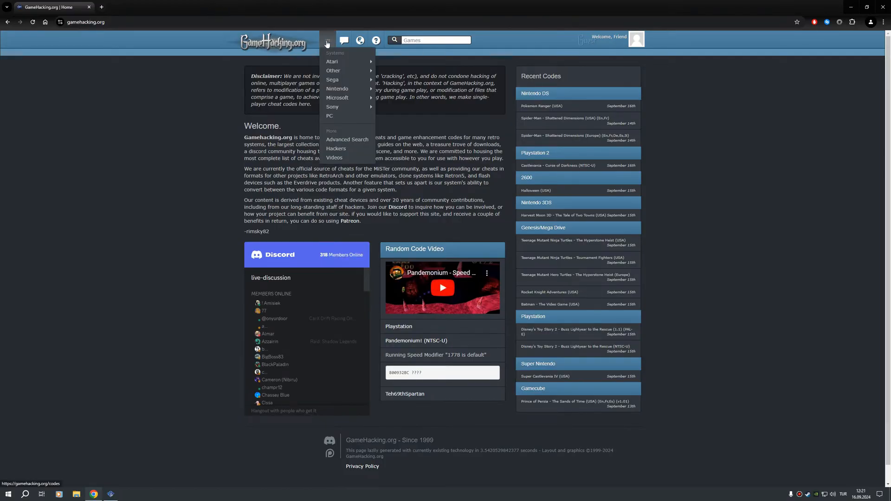
{"action": "mouse_move", "coordinate": [332, 107]}
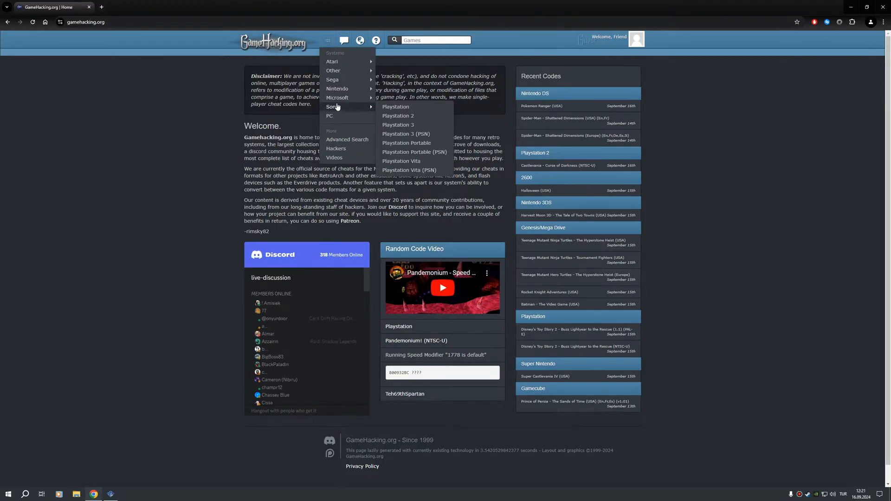
{"action": "mouse_move", "coordinate": [398, 116]}
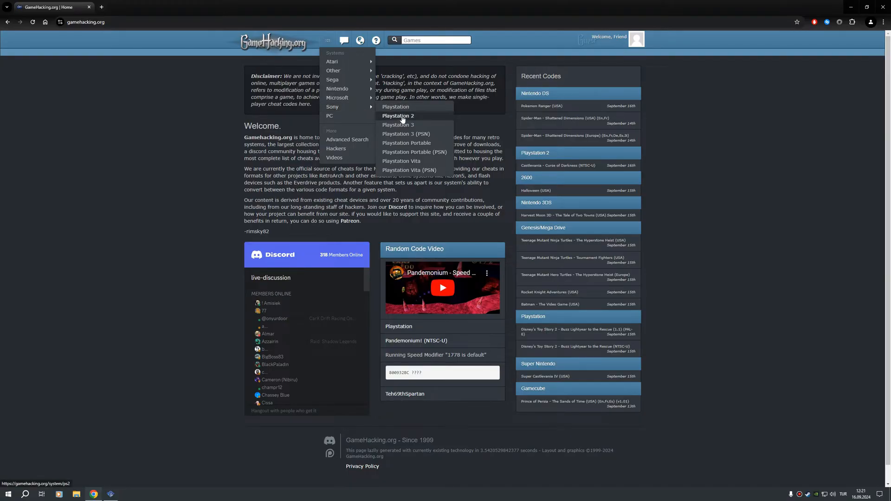
{"action": "left_click", "coordinate": [398, 116]}
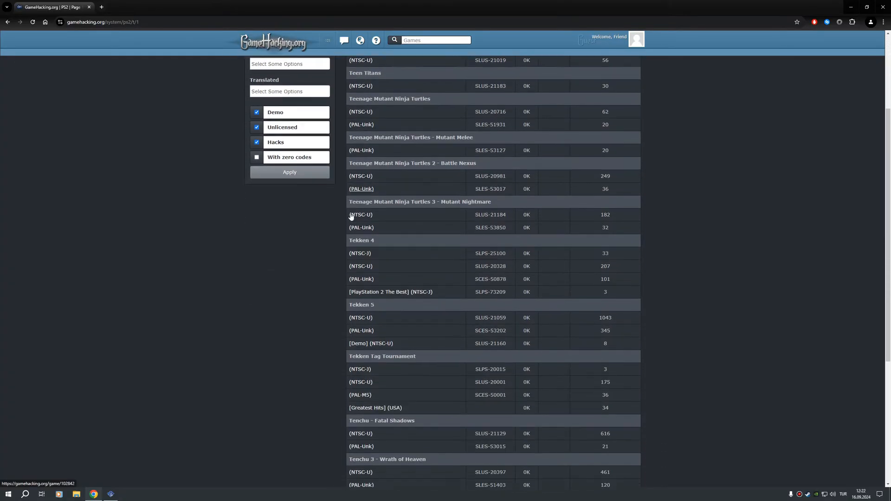
{"action": "scroll", "scroll_direction": "down", "scroll_amount": 3}
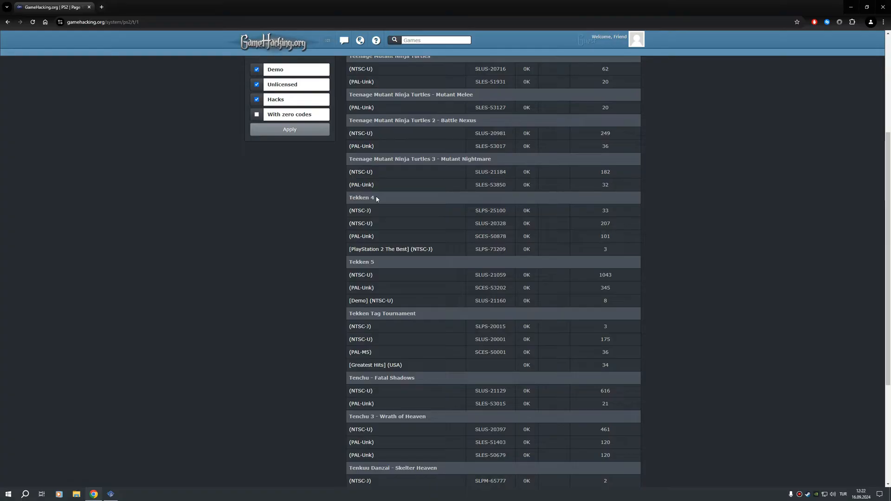
{"action": "mouse_move", "coordinate": [360, 223]}
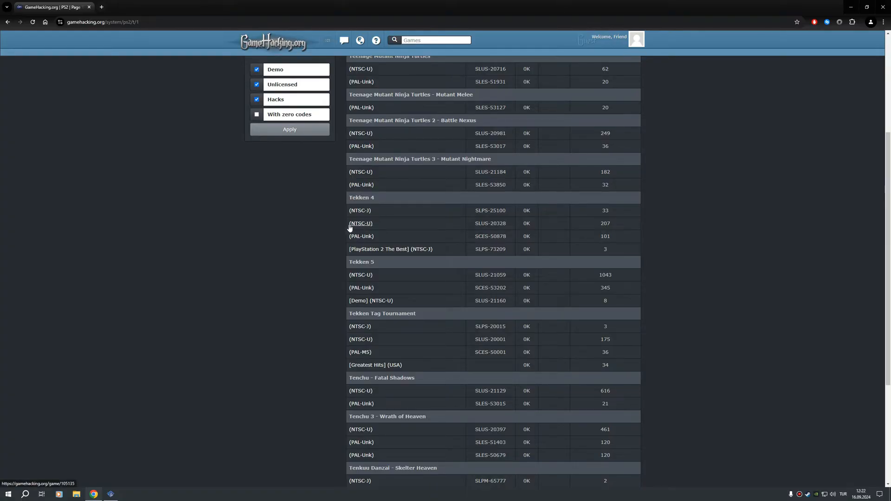
{"action": "mouse_move", "coordinate": [363, 223]}
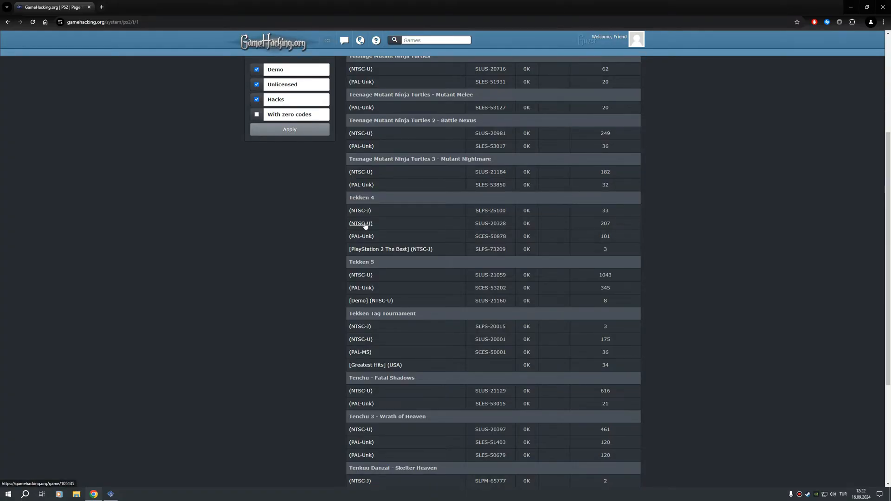
{"action": "mouse_move", "coordinate": [355, 230]}
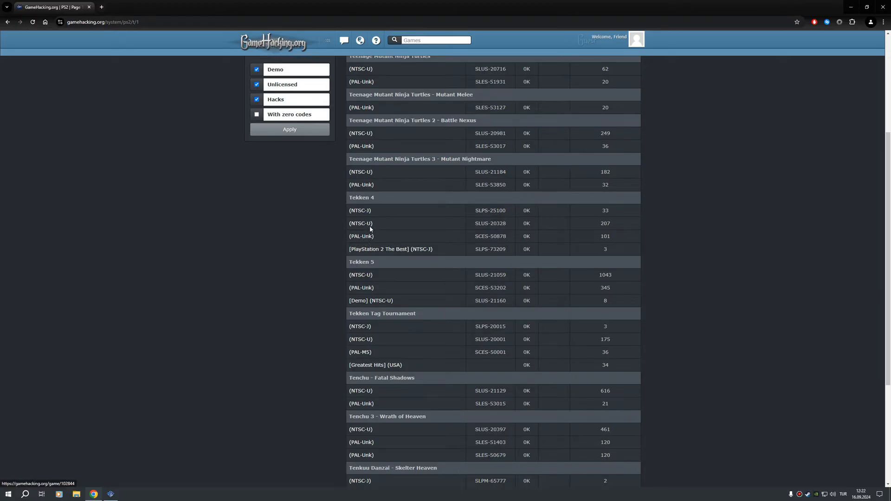
{"action": "mouse_move", "coordinate": [360, 222]}
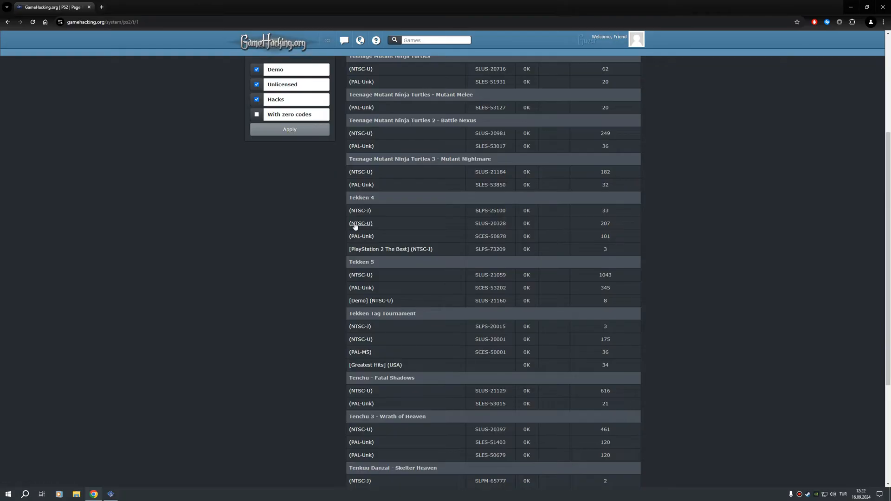
Open the Tekken 4 (NTSC-U) codes page and tick the 25%, 50% and further Health P2 codes
{"action": "left_click", "coordinate": [360, 223]}
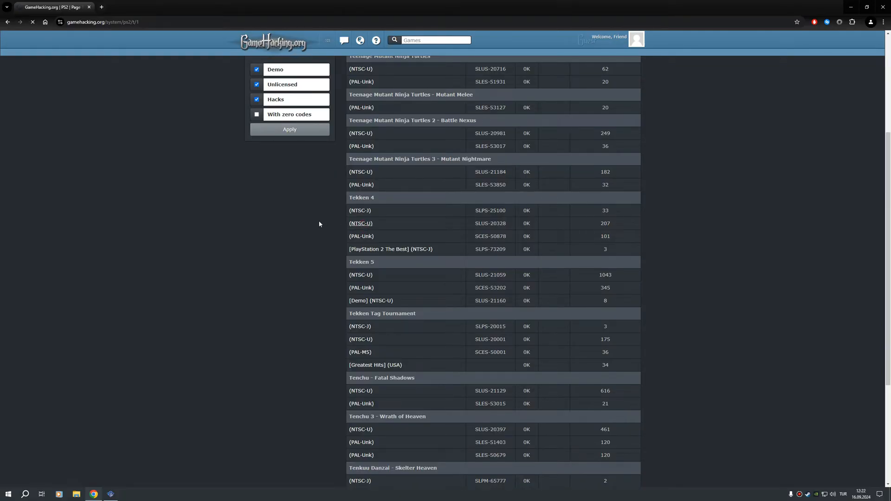
{"action": "left_click", "coordinate": [360, 222]}
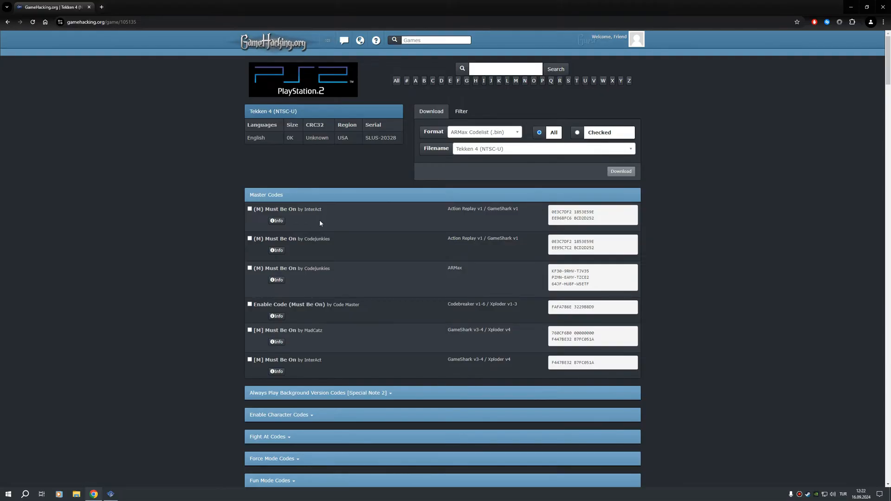
{"action": "mouse_move", "coordinate": [579, 168]}
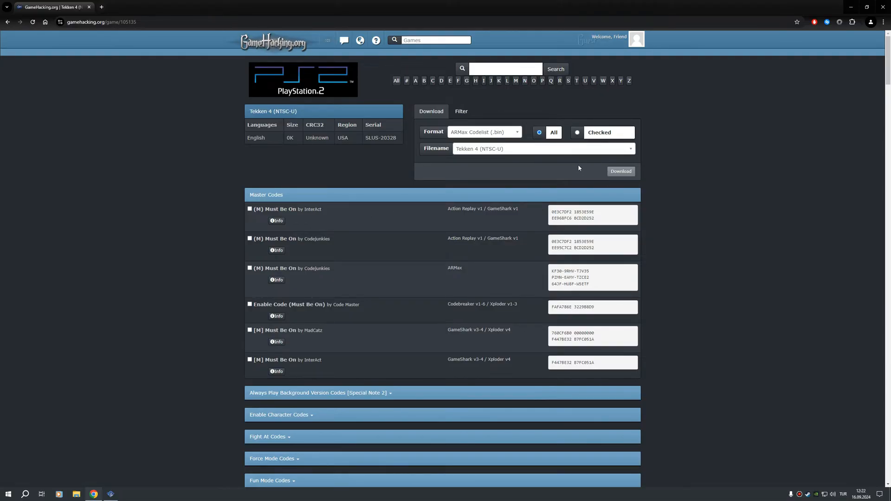
{"action": "mouse_move", "coordinate": [574, 175]}
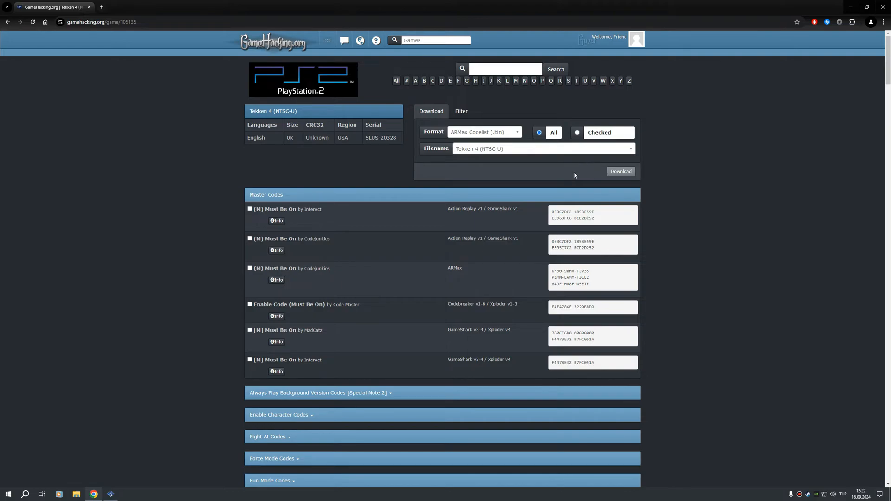
{"action": "mouse_move", "coordinate": [578, 172]}
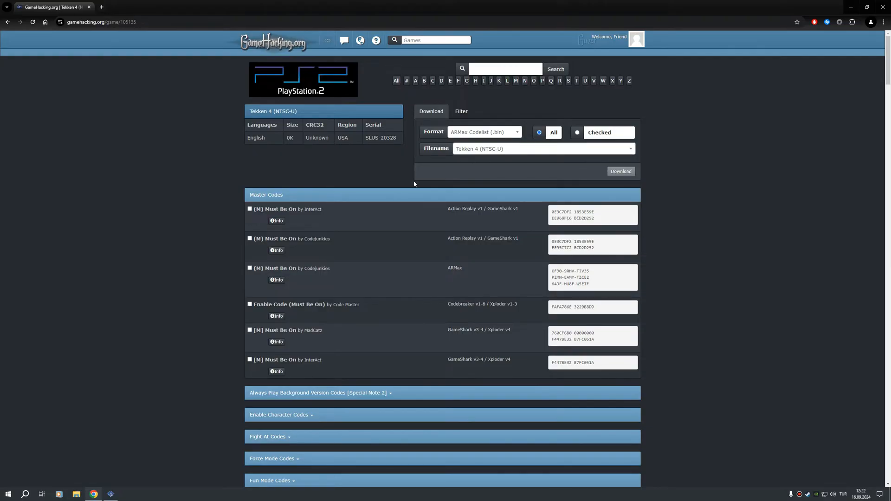
{"action": "mouse_move", "coordinate": [528, 168]}
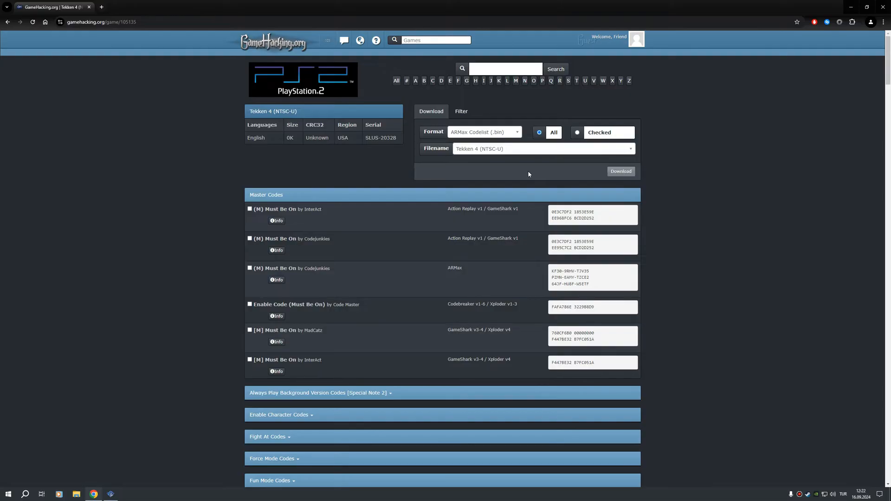
{"action": "scroll", "scroll_direction": "down", "scroll_amount": 3}
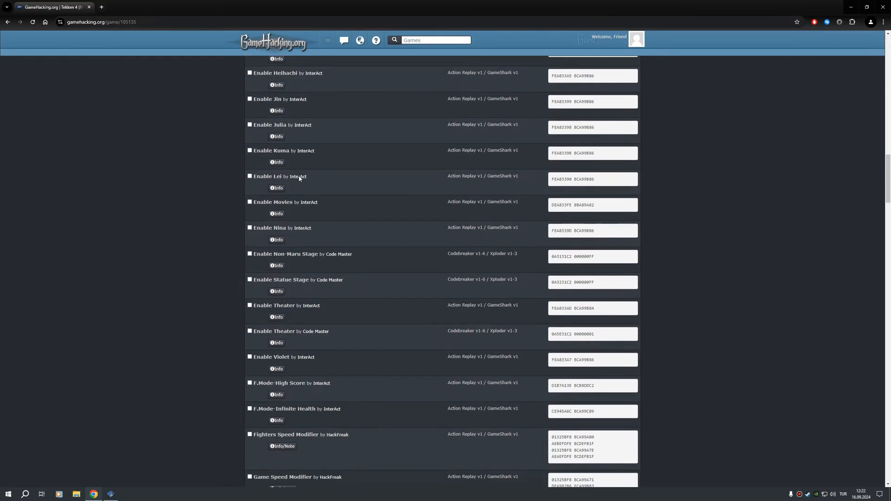
{"action": "scroll", "scroll_direction": "down", "scroll_amount": 3}
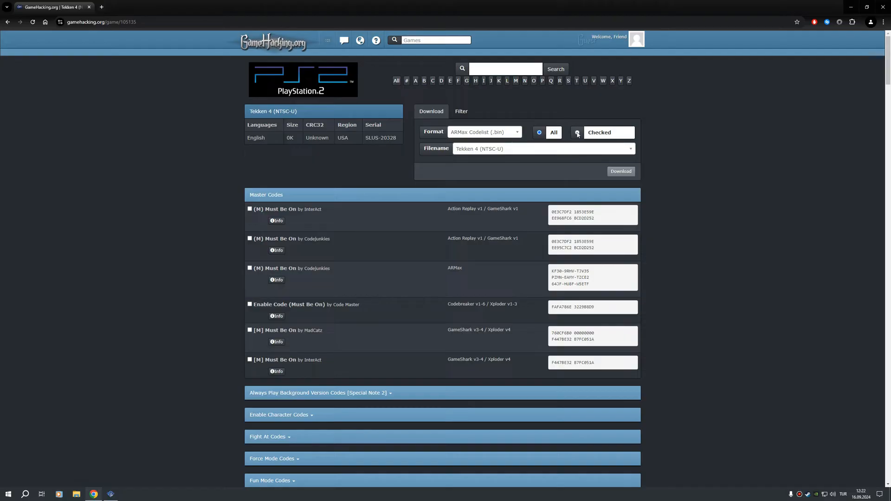
{"action": "scroll", "scroll_direction": "down", "scroll_amount": 3}
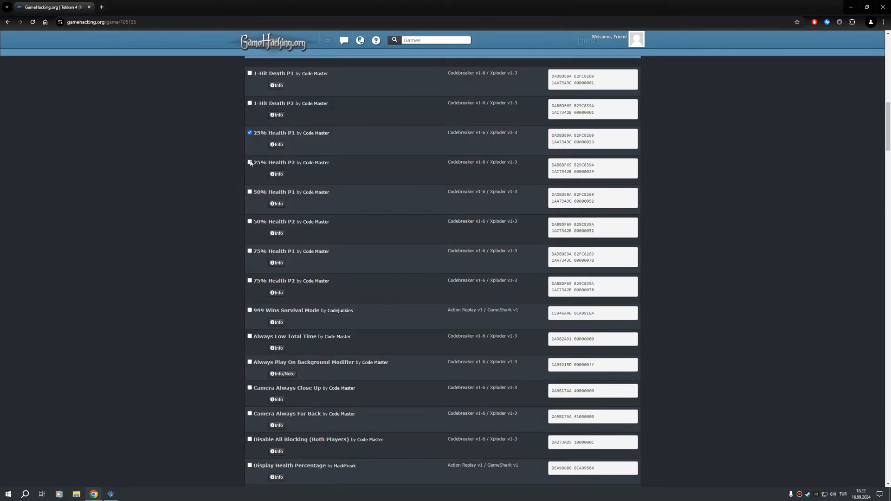
{"action": "left_click", "coordinate": [250, 164]}
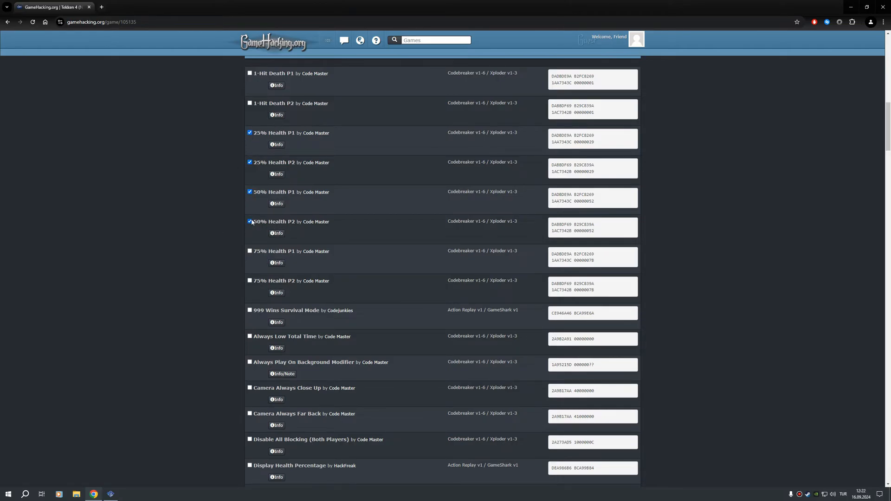
{"action": "left_click", "coordinate": [249, 222]}
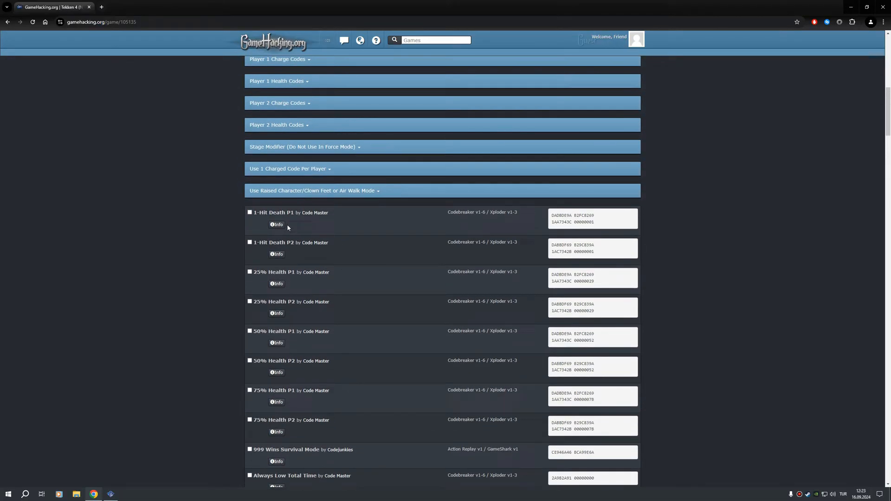
{"action": "mouse_move", "coordinate": [348, 262]}
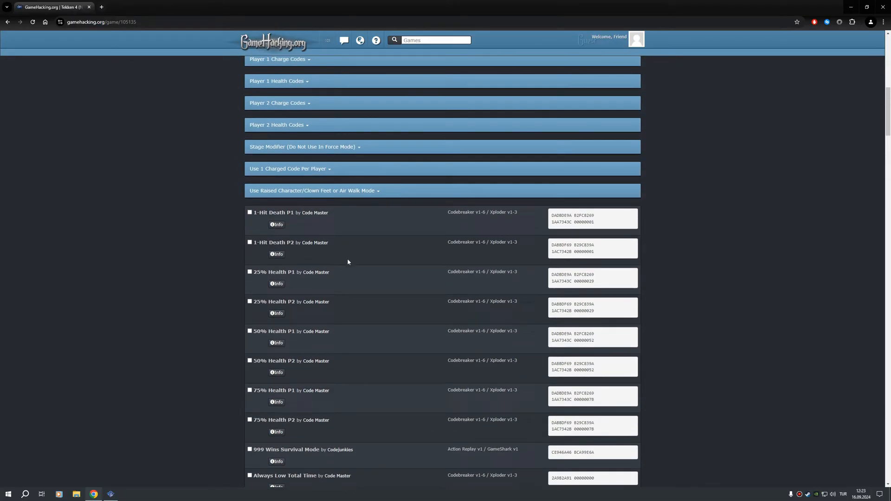
{"action": "left_click", "coordinate": [250, 243]}
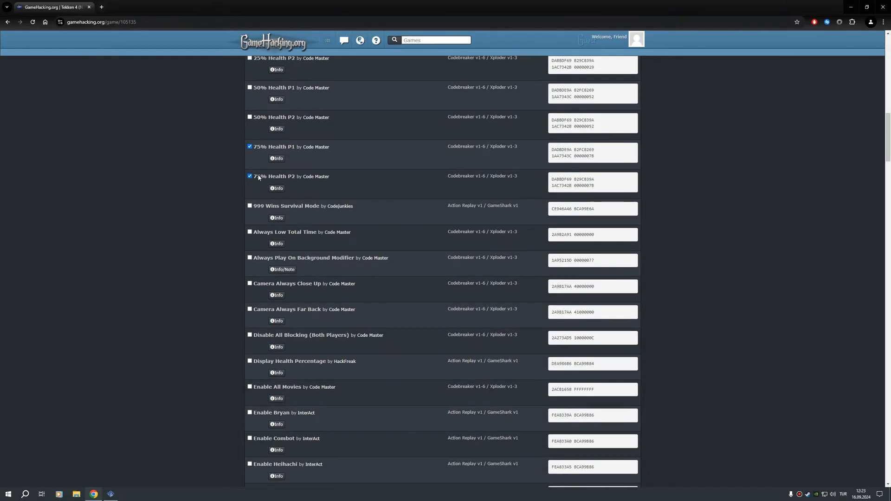
Tick the Hit Anywhere P1 & P2 Can't Hit P1 code and an Infinite Health code further down
{"action": "scroll", "scroll_direction": "down", "scroll_amount": 3}
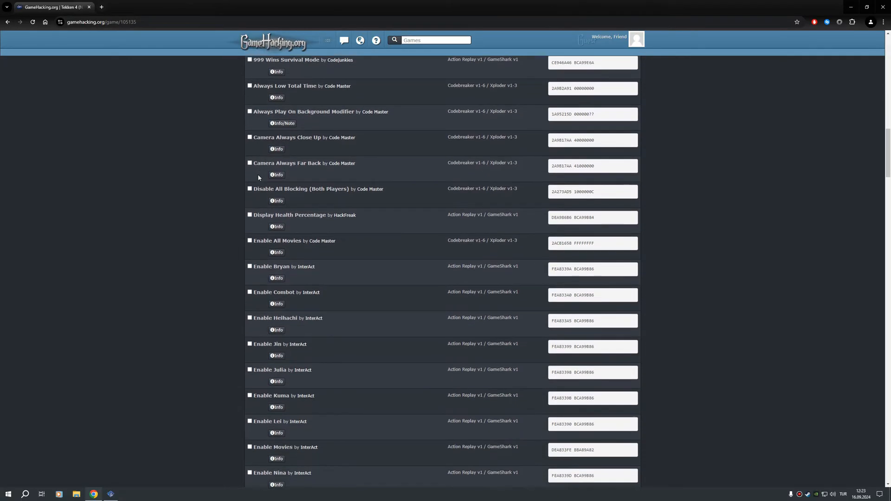
{"action": "scroll", "scroll_direction": "down", "scroll_amount": 3}
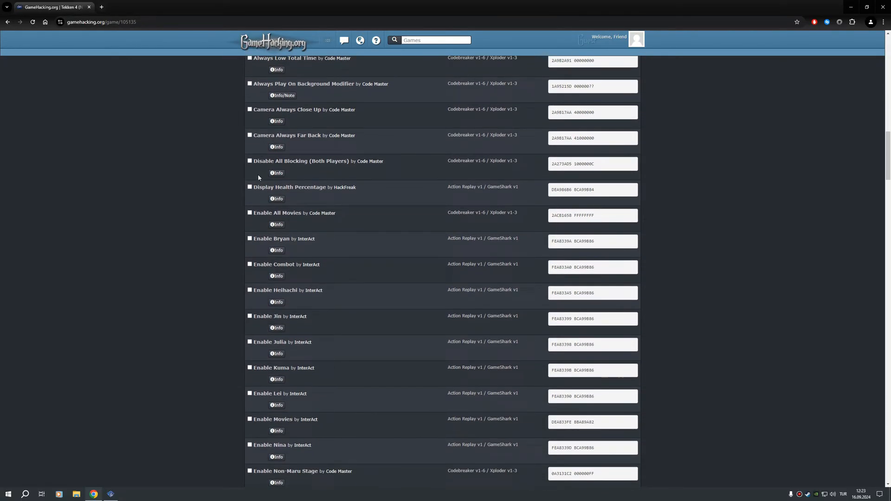
{"action": "scroll", "scroll_direction": "down", "scroll_amount": 3}
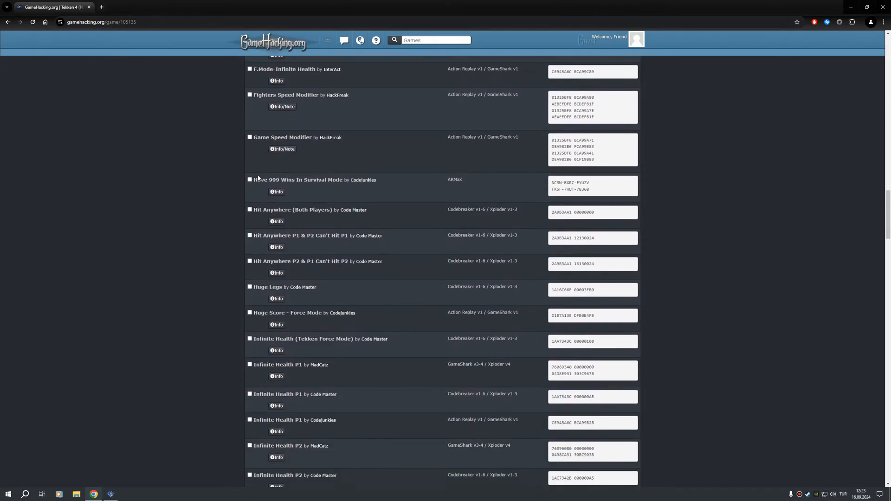
{"action": "scroll", "scroll_direction": "down", "scroll_amount": 3}
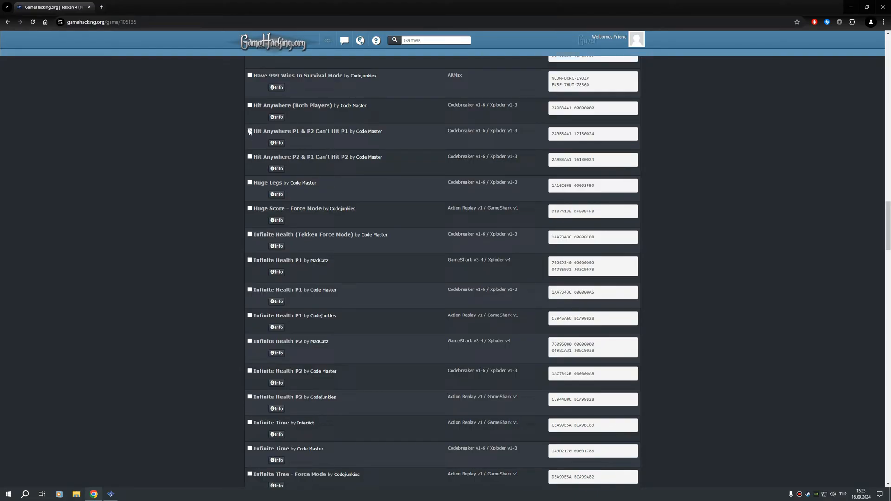
{"action": "left_click", "coordinate": [250, 131]}
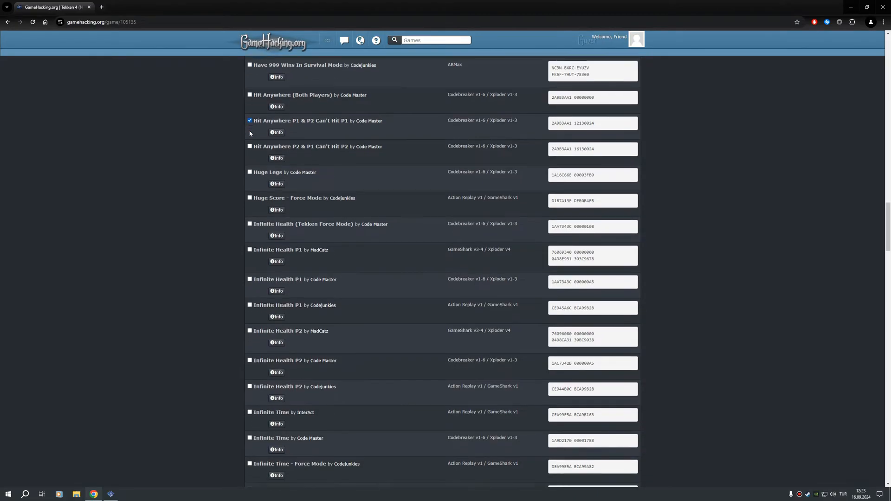
{"action": "scroll", "scroll_direction": "down", "scroll_amount": 3}
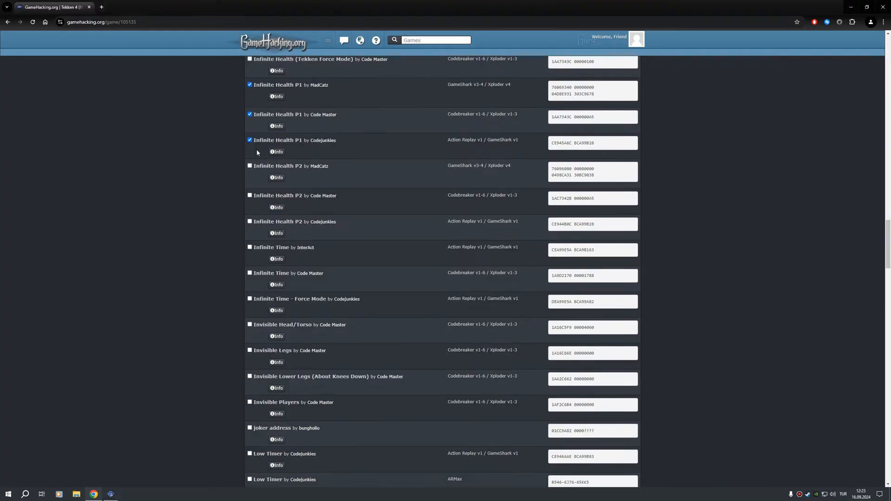
{"action": "scroll", "scroll_direction": "down", "scroll_amount": 3}
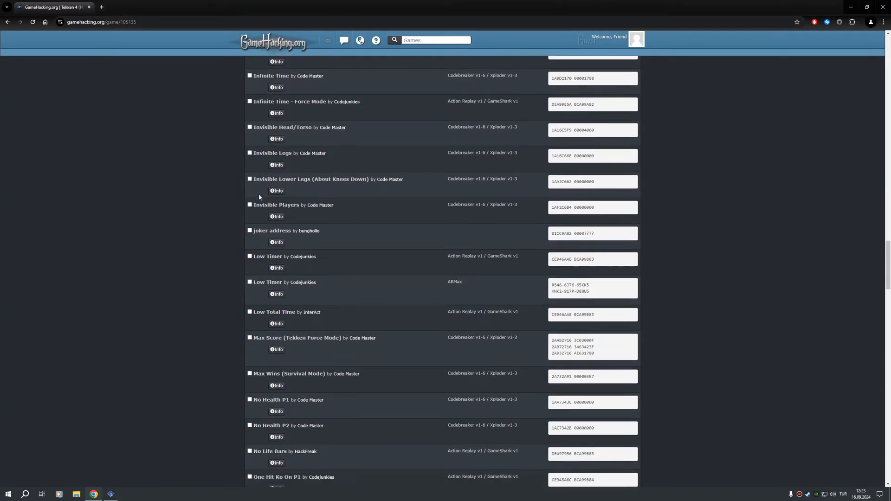
{"action": "scroll", "scroll_direction": "down", "scroll_amount": 3}
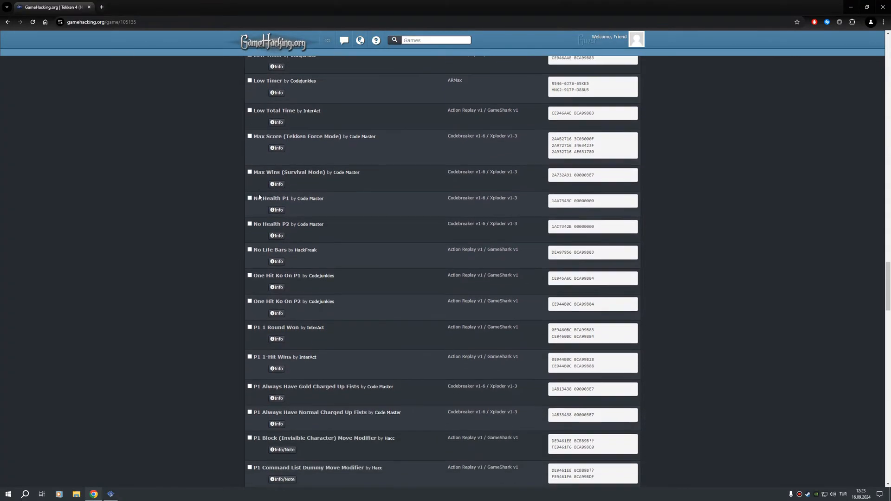
{"action": "scroll", "scroll_direction": "down", "scroll_amount": 3}
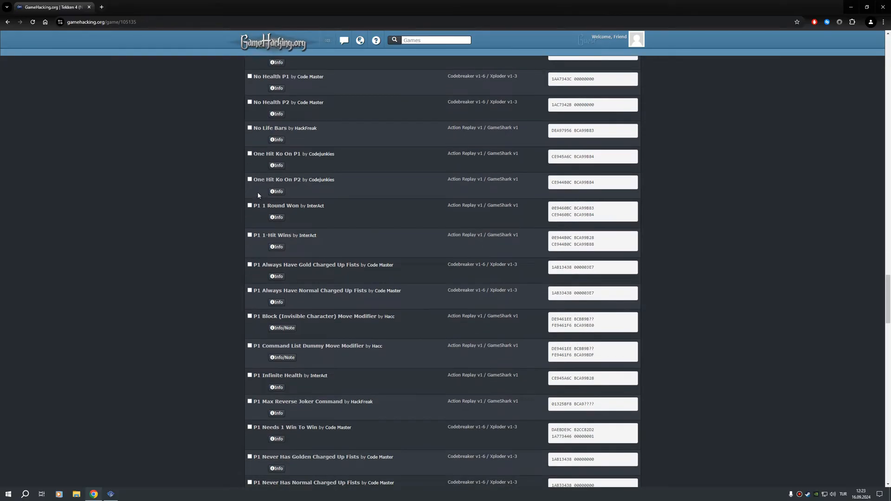
{"action": "scroll", "scroll_direction": "down", "scroll_amount": 3}
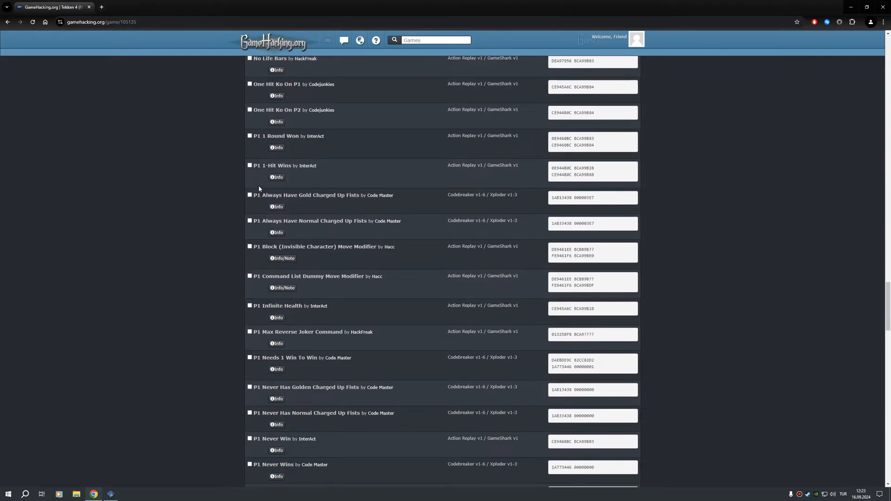
{"action": "scroll", "scroll_direction": "down", "scroll_amount": 3}
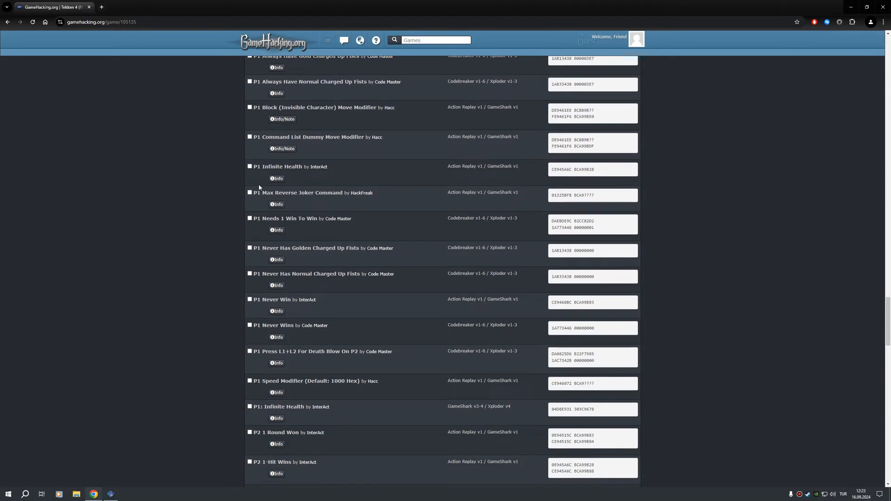
{"action": "scroll", "scroll_direction": "down", "scroll_amount": 3}
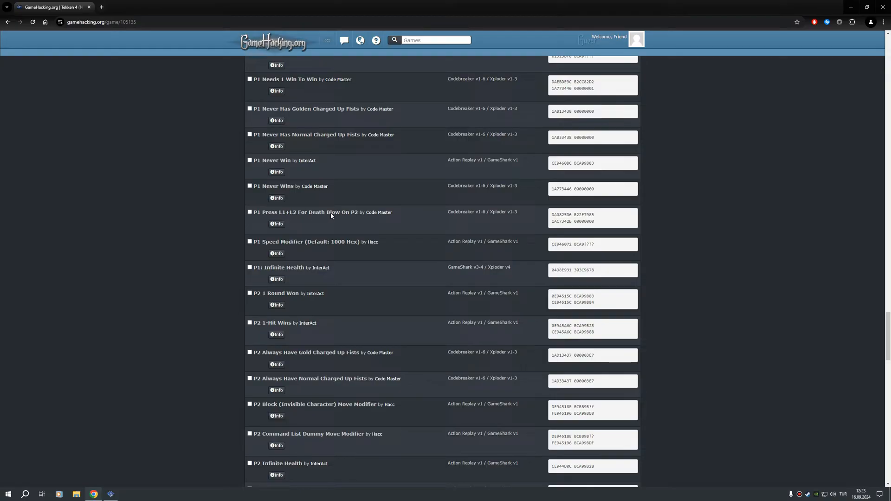
{"action": "left_click", "coordinate": [249, 212]}
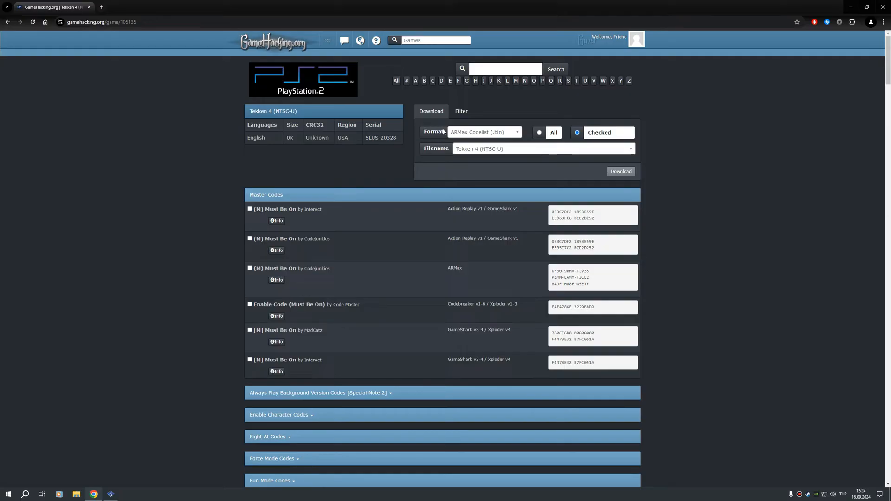
Download the checked Tekken 4 codes in PCSX2 (.pnach) format
{"action": "left_click", "coordinate": [484, 132]}
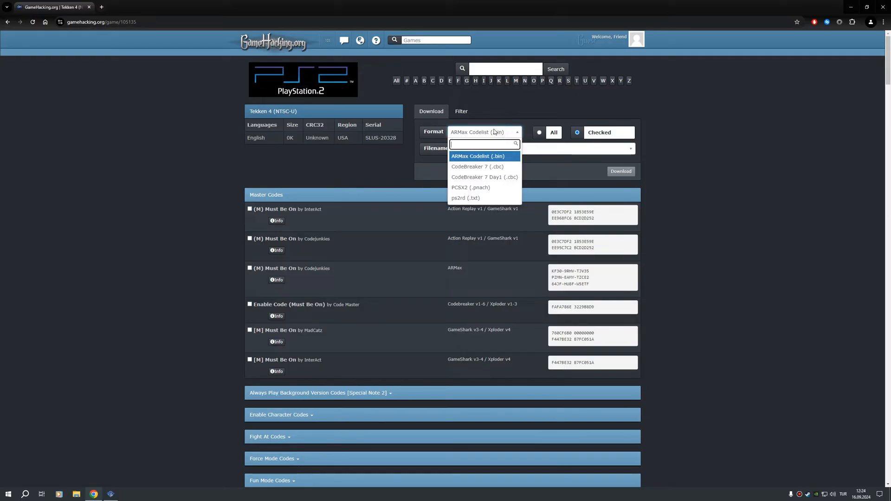
{"action": "mouse_move", "coordinate": [471, 187]}
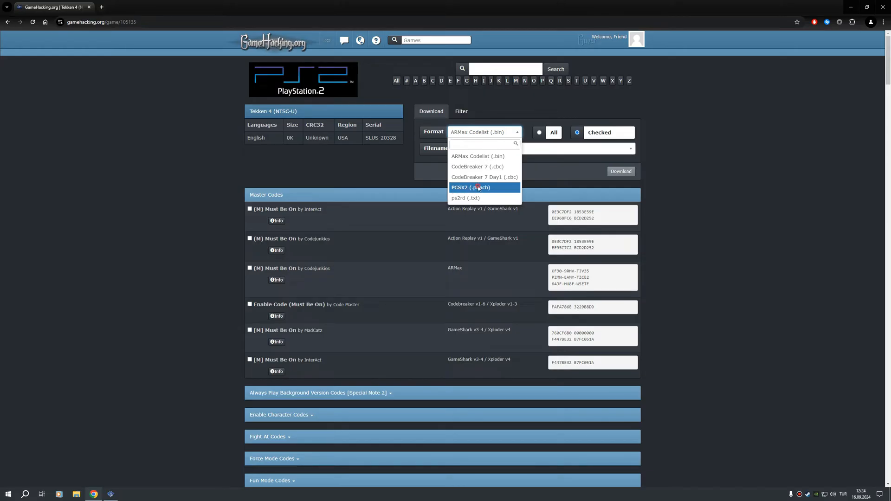
{"action": "left_click", "coordinate": [479, 187]}
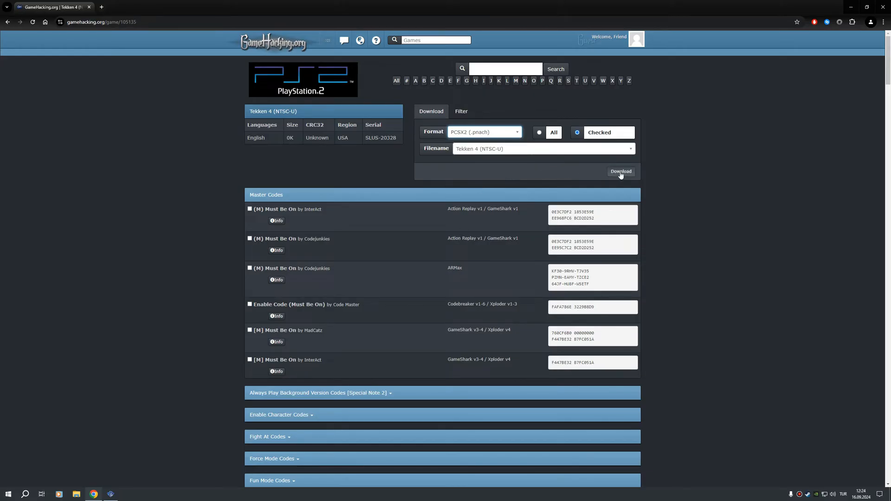
{"action": "left_click", "coordinate": [621, 172]}
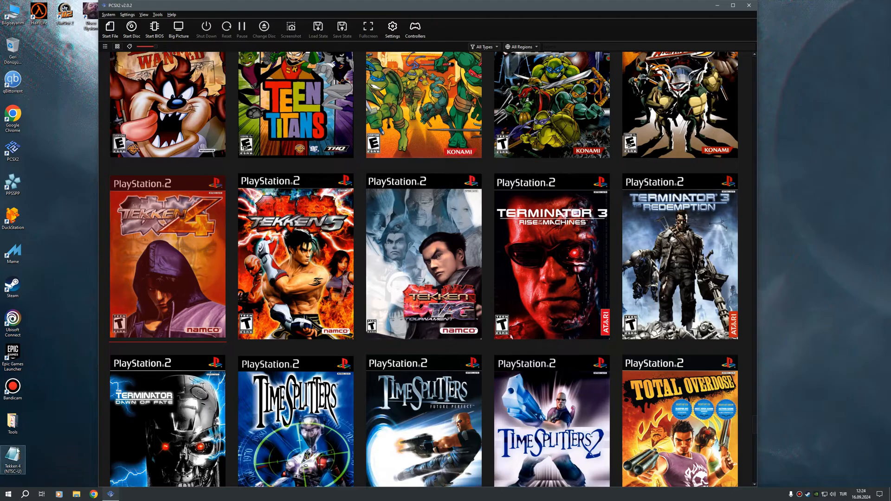
Move the downloaded Tekken 4 (NTSC-U) cheat file up the desktop beside the PCSX2 icon
{"action": "left_click_drag", "start_coordinate": [13, 457], "coordinate": [35, 222]}
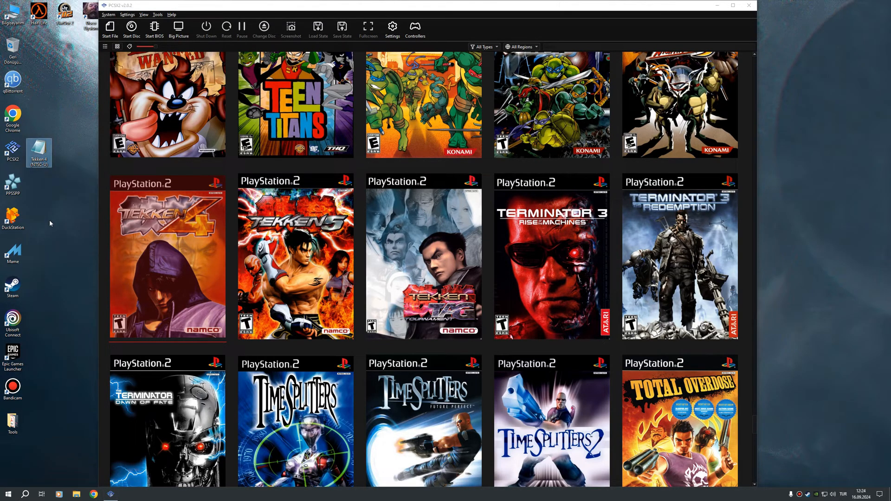
{"action": "mouse_move", "coordinate": [51, 221]}
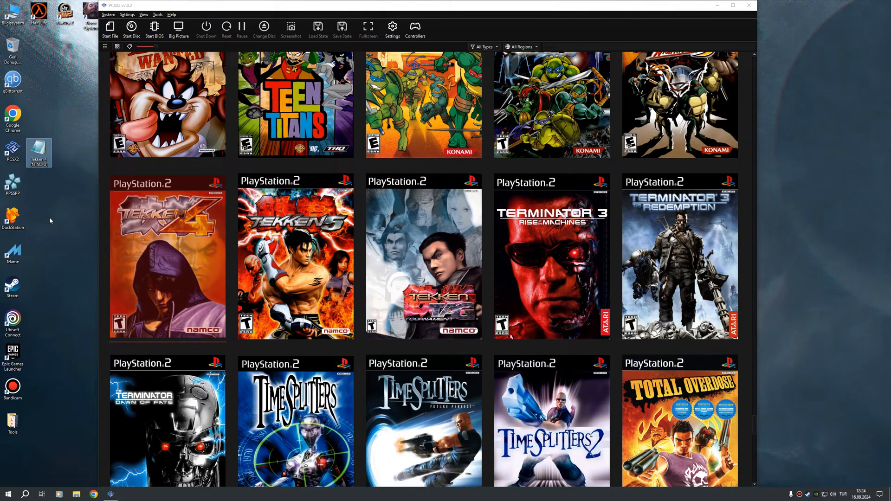
{"action": "mouse_move", "coordinate": [188, 293]}
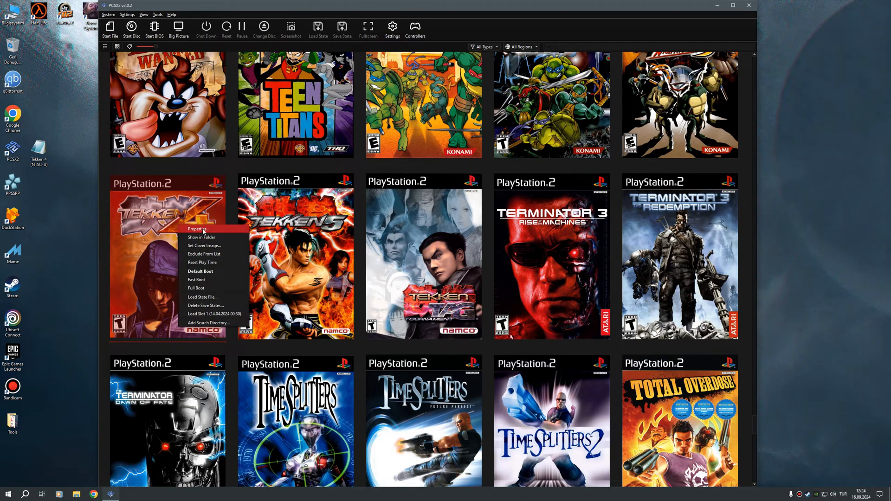
Copy Tekken 4's CRC 833FE0A4 from Properties and rename the desktop cheat file to it
{"action": "left_click", "coordinate": [198, 229]}
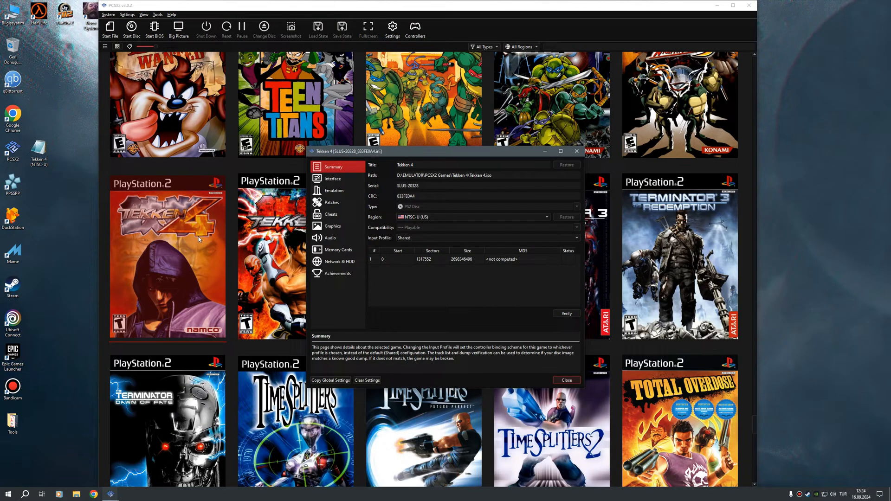
{"action": "mouse_move", "coordinate": [369, 198]}
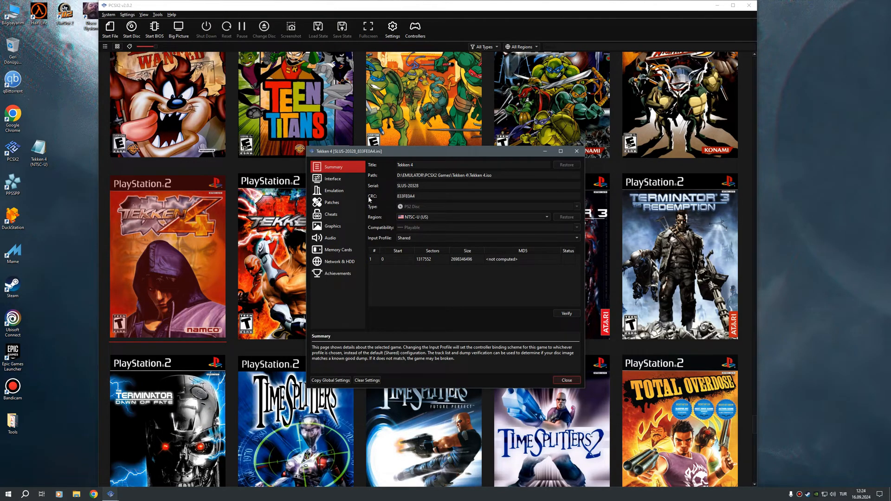
{"action": "mouse_move", "coordinate": [369, 201]}
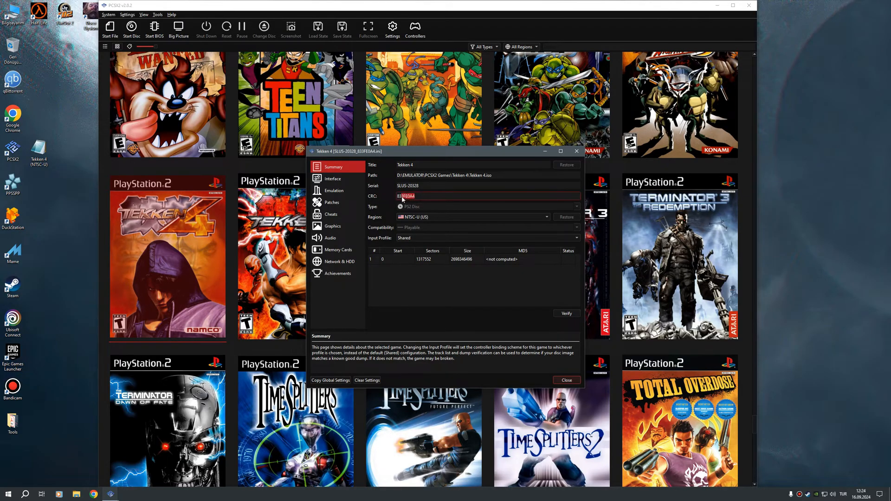
{"action": "right_click", "coordinate": [406, 196]}
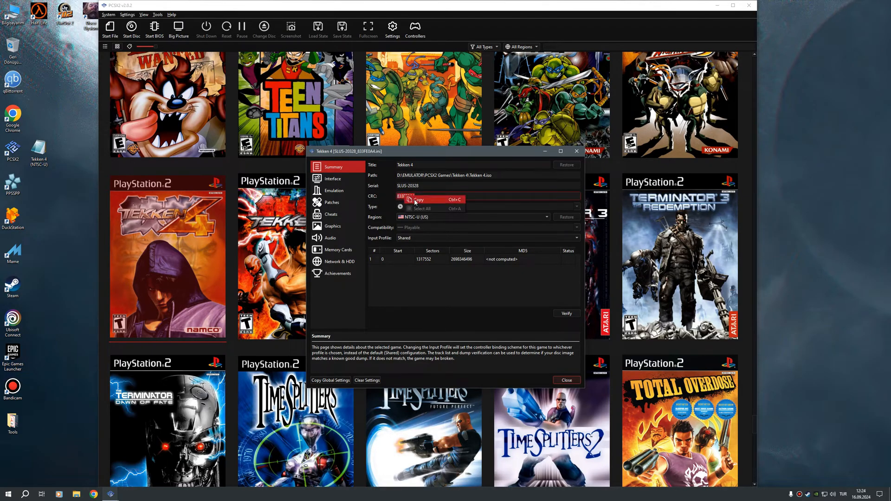
{"action": "right_click", "coordinate": [38, 147]}
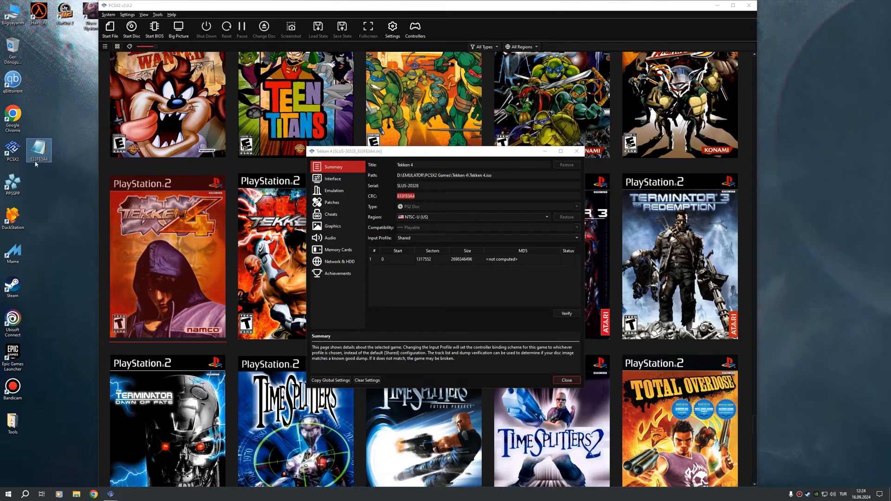
{"action": "mouse_move", "coordinate": [38, 149]}
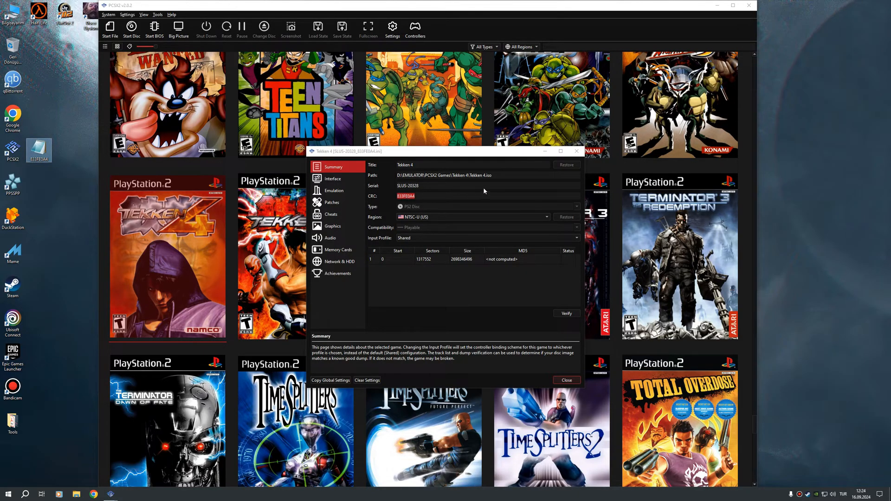
{"action": "left_click", "coordinate": [565, 379]}
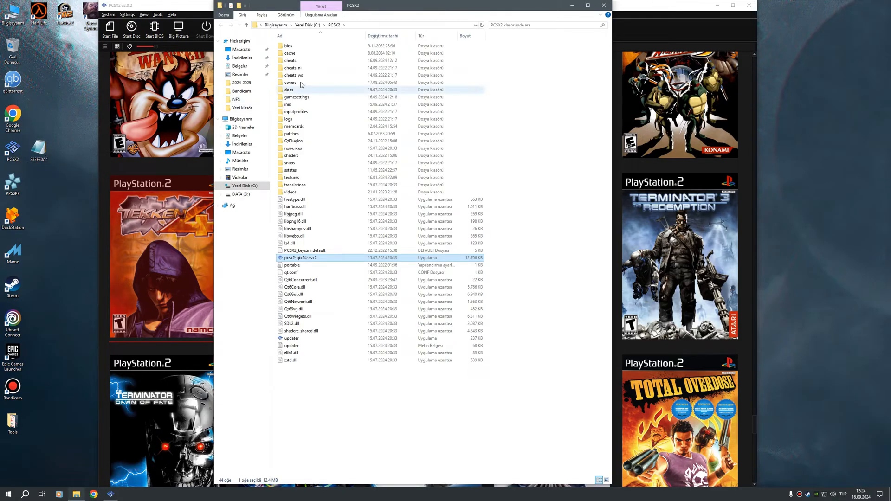
{"action": "mouse_move", "coordinate": [290, 61]}
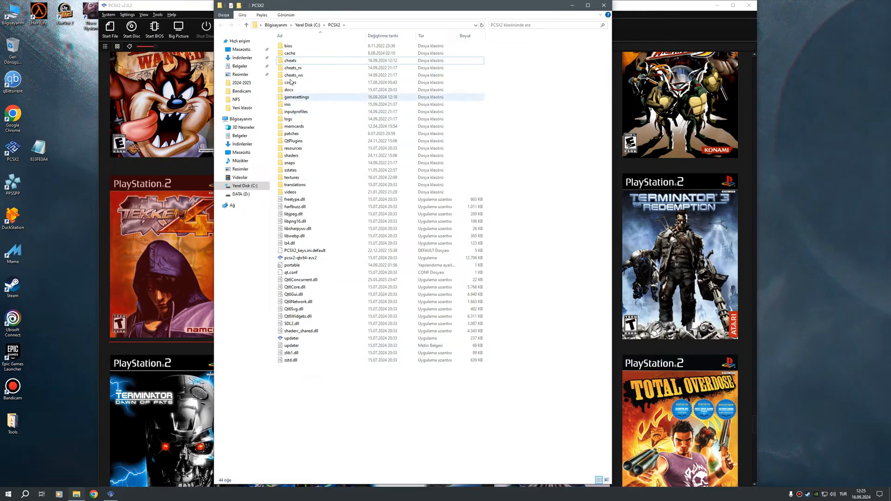
Move the 833FE0A4 file into PCSX2's cheats folder and close File Explorer
{"action": "left_click", "coordinate": [290, 61]}
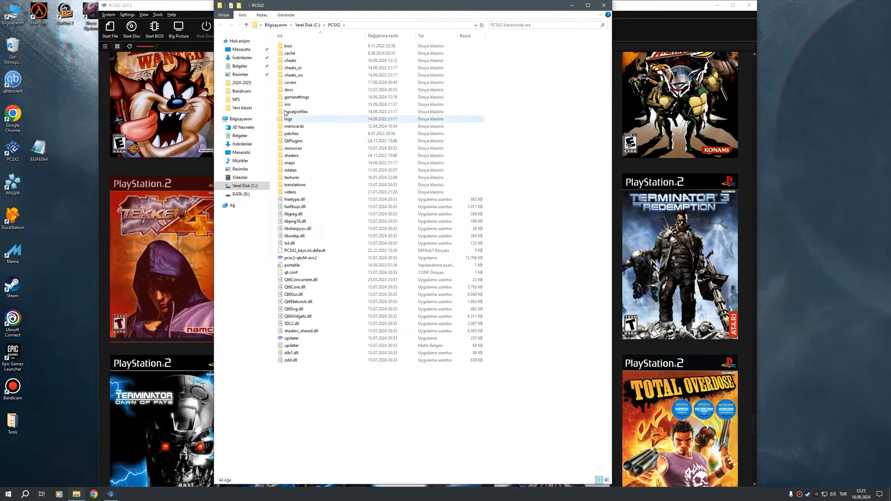
{"action": "double_click", "coordinate": [290, 60]}
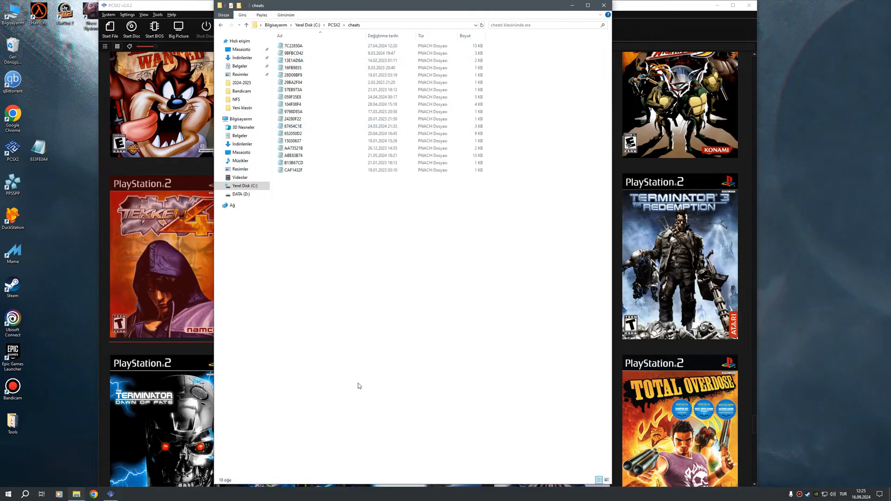
{"action": "left_click", "coordinate": [39, 148]}
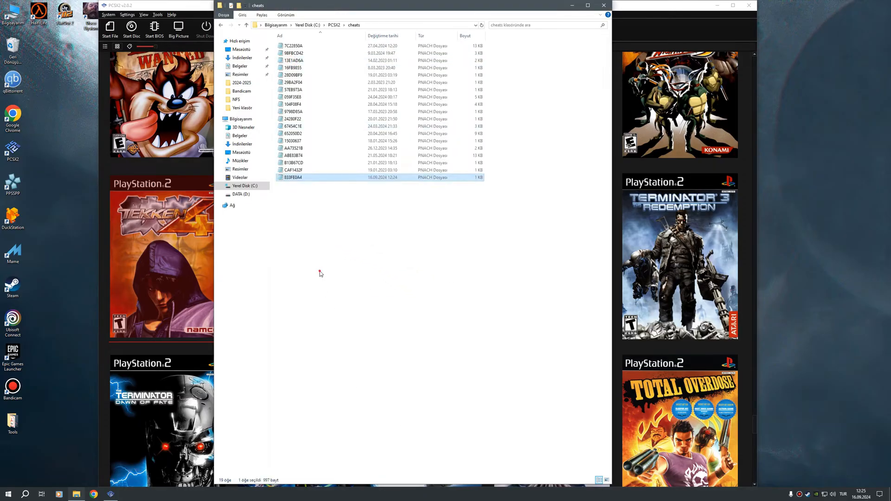
{"action": "left_click", "coordinate": [402, 301]}
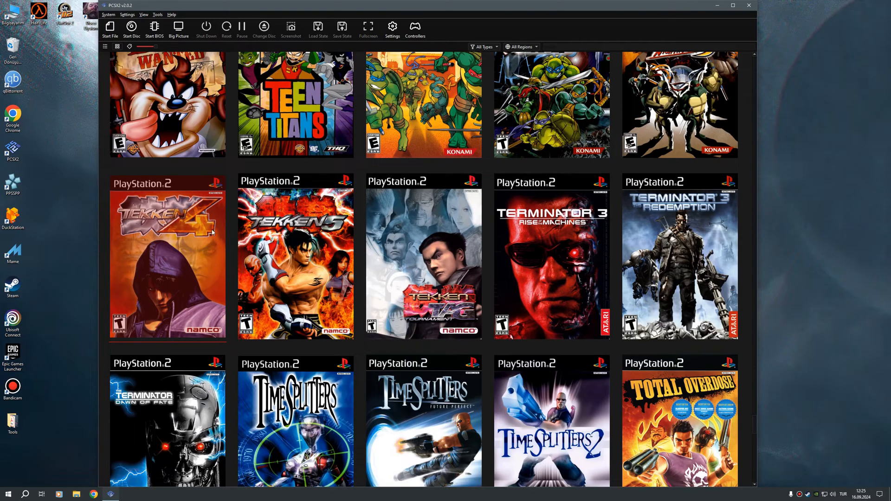
Boot Tekken 4 to its Mode Select screen, pause it and switch back to the library window
{"action": "double_click", "coordinate": [167, 259]}
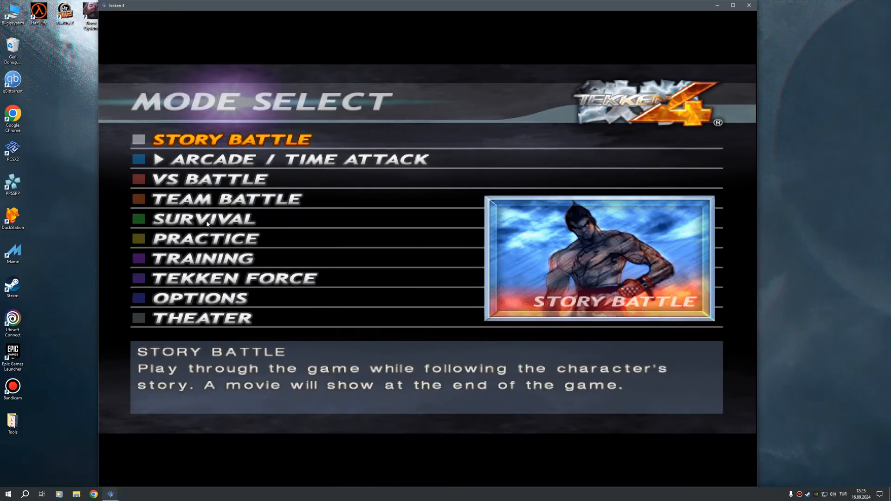
{"action": "key", "text": "Escape"}
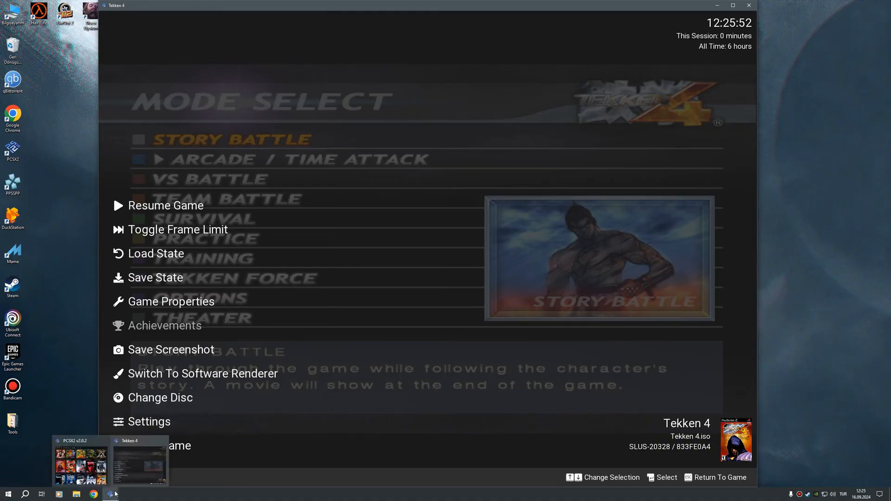
{"action": "left_click", "coordinate": [80, 461]}
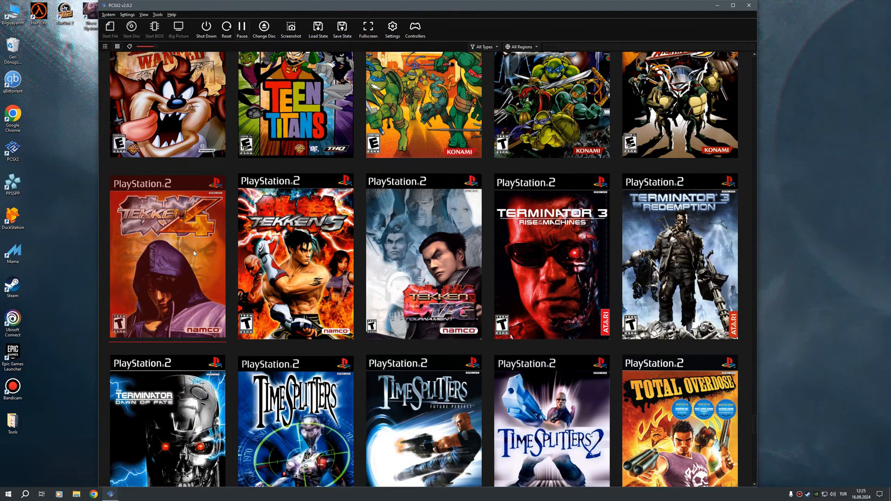
Bring up Tekken 4's Properties from the library and show its Cheats page
{"action": "right_click", "coordinate": [193, 252]}
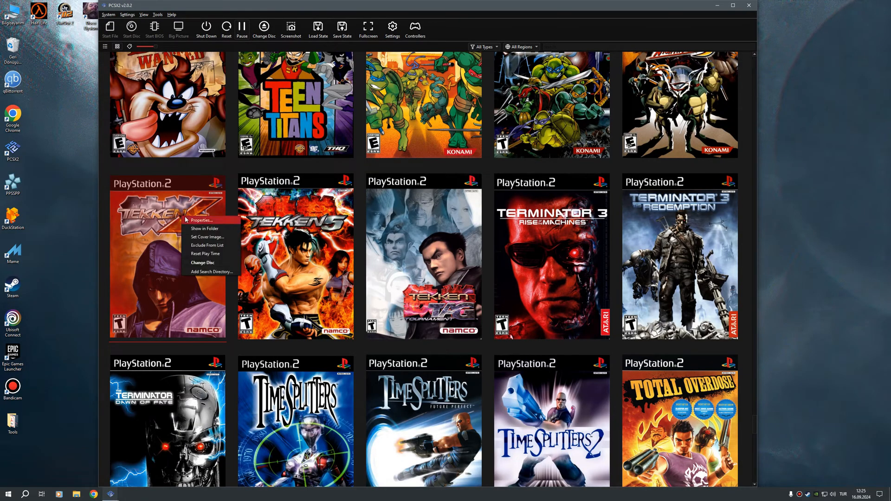
{"action": "left_click", "coordinate": [201, 221]}
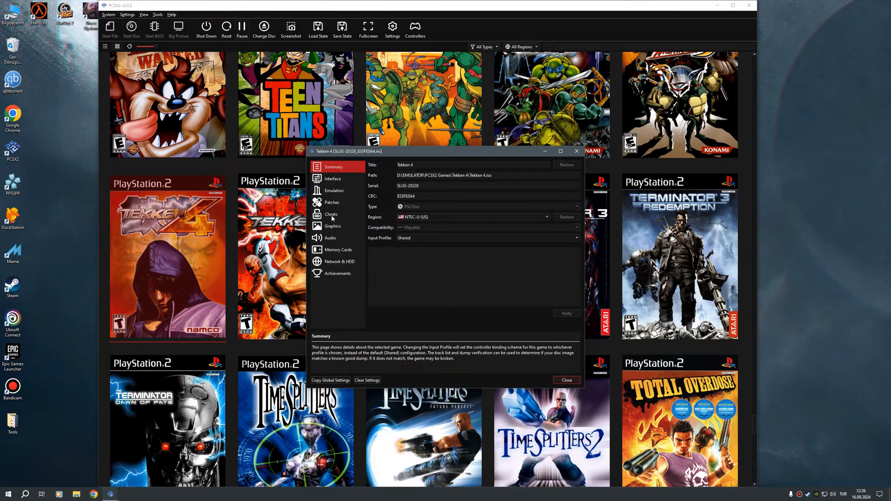
{"action": "left_click", "coordinate": [332, 214]}
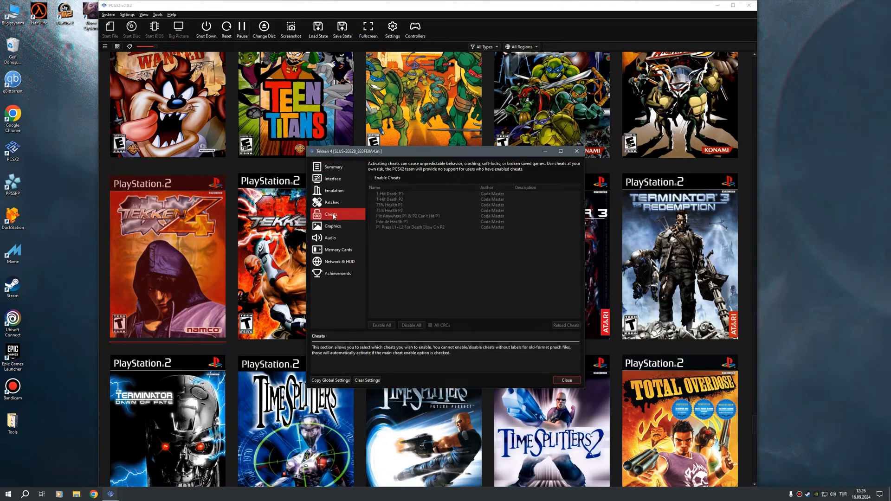
{"action": "mouse_move", "coordinate": [372, 199]}
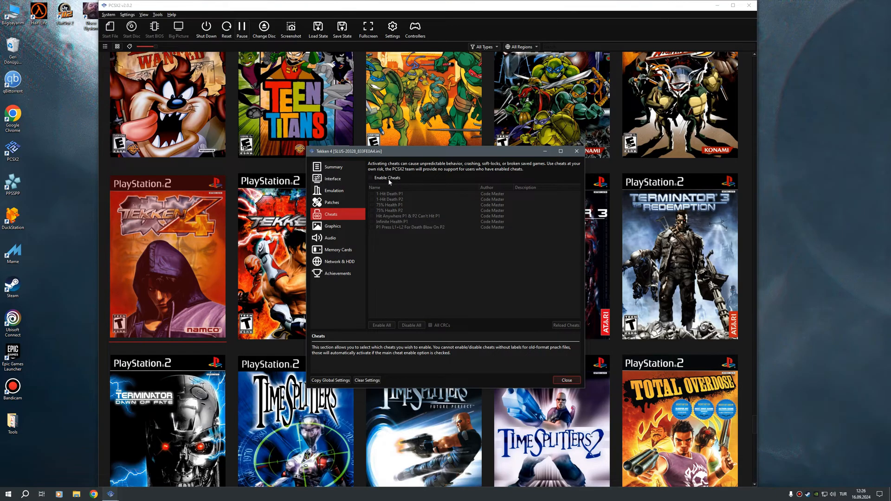
{"action": "mouse_move", "coordinate": [374, 180]}
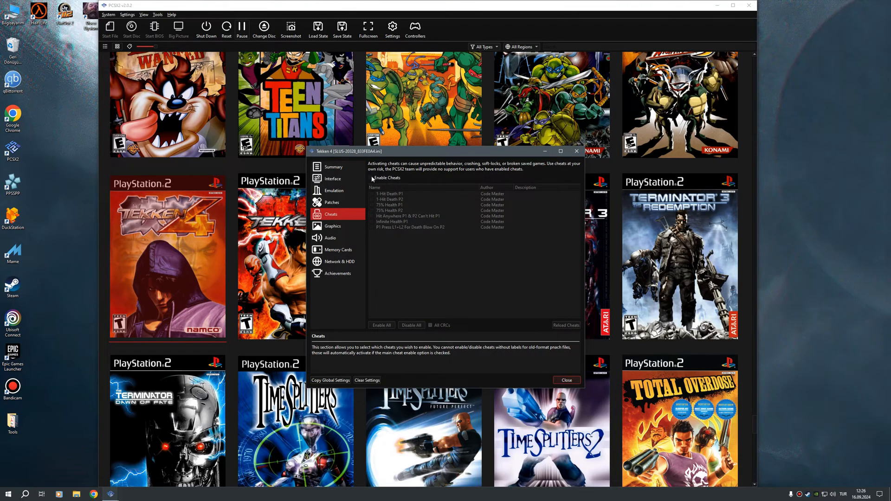
Enable cheats, tick Infinite Health P1 and 75% Health P2, then close Properties
{"action": "left_click", "coordinate": [371, 178]}
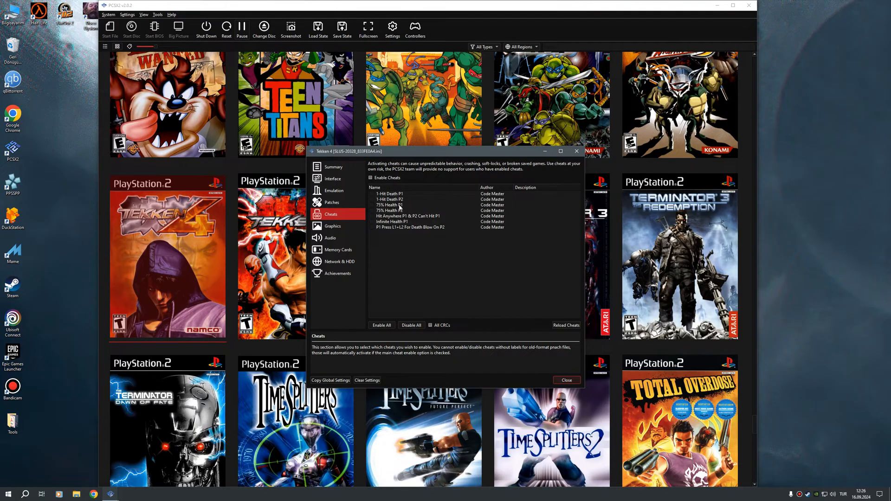
{"action": "mouse_move", "coordinate": [423, 274]}
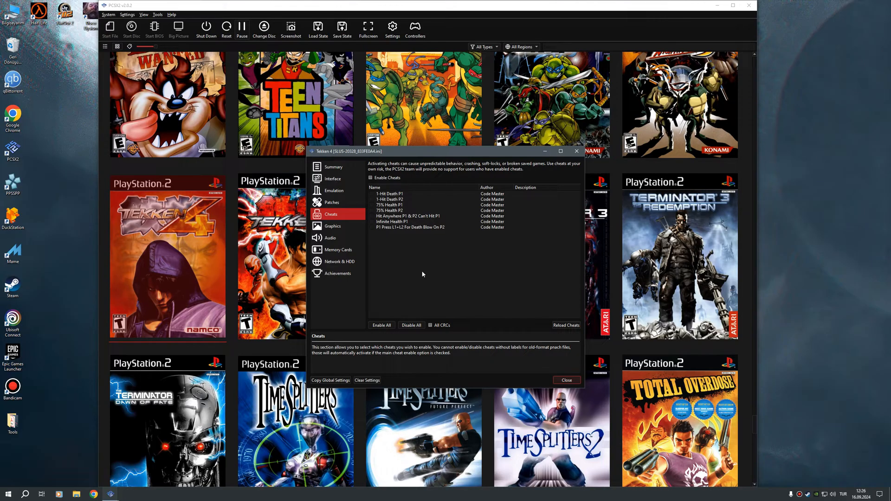
{"action": "mouse_move", "coordinate": [401, 297]}
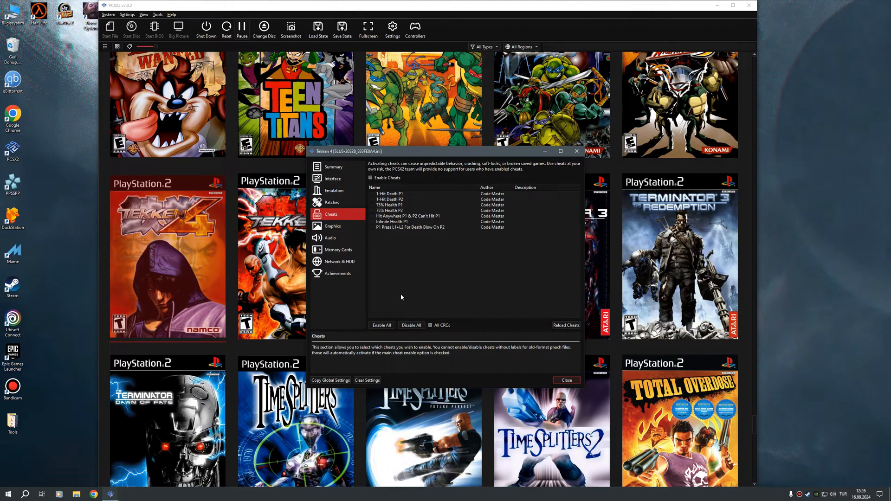
{"action": "mouse_move", "coordinate": [398, 288]}
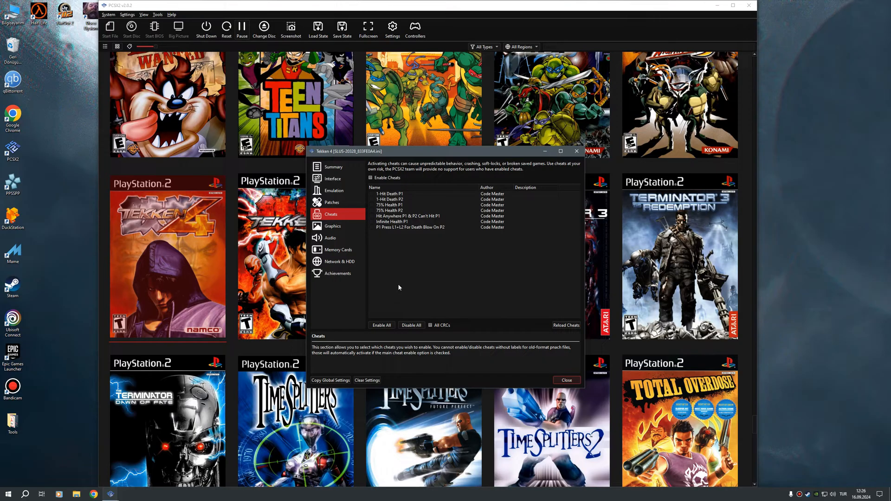
{"action": "left_click", "coordinate": [393, 222]}
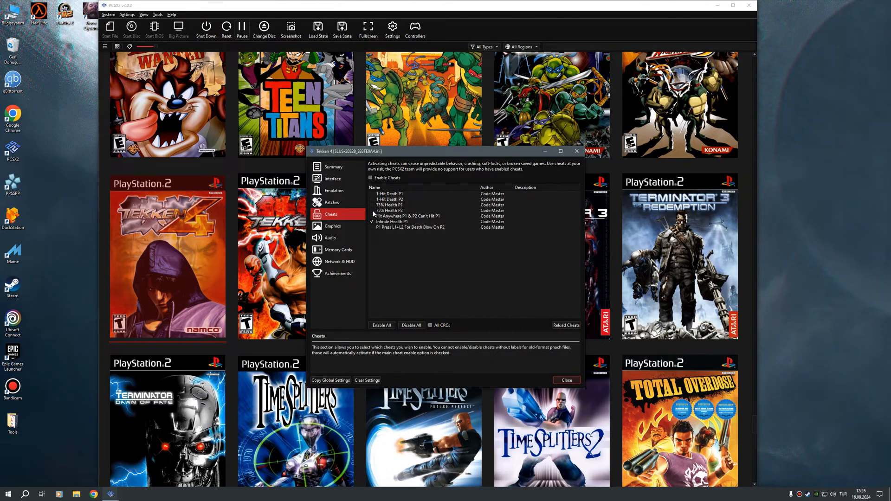
{"action": "left_click", "coordinate": [371, 210]}
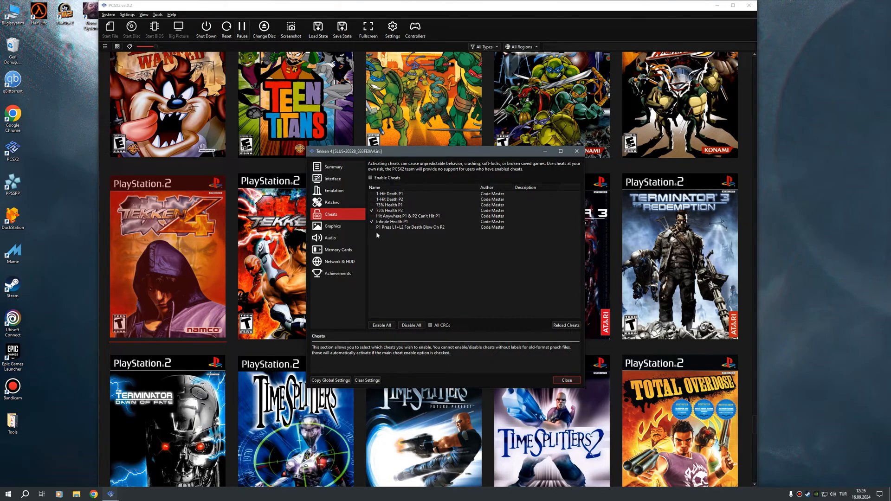
{"action": "mouse_move", "coordinate": [394, 232]}
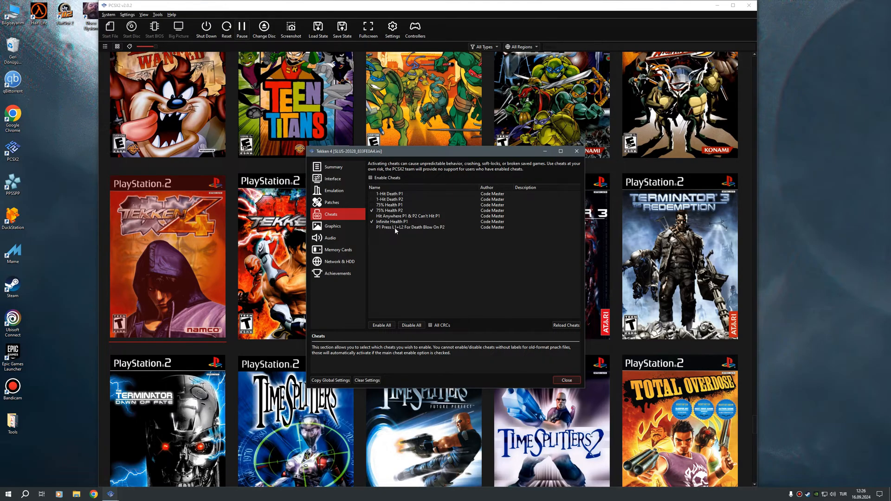
{"action": "mouse_move", "coordinate": [423, 232]}
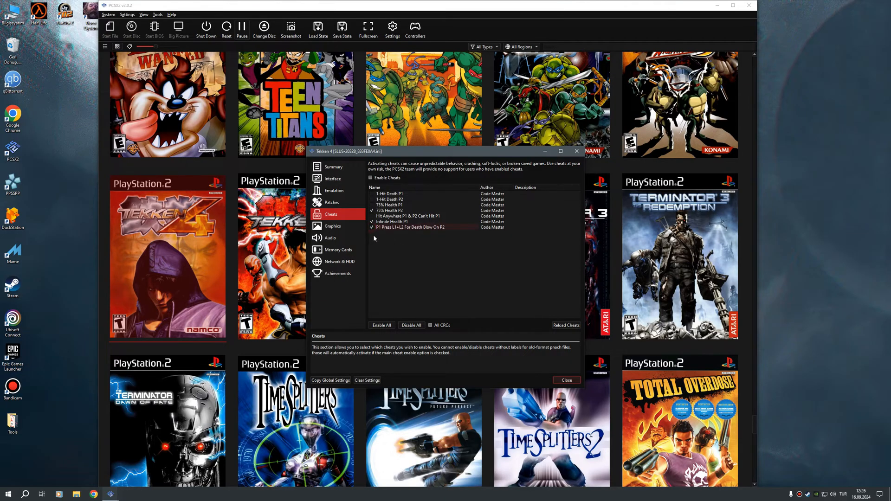
{"action": "mouse_move", "coordinate": [399, 242]}
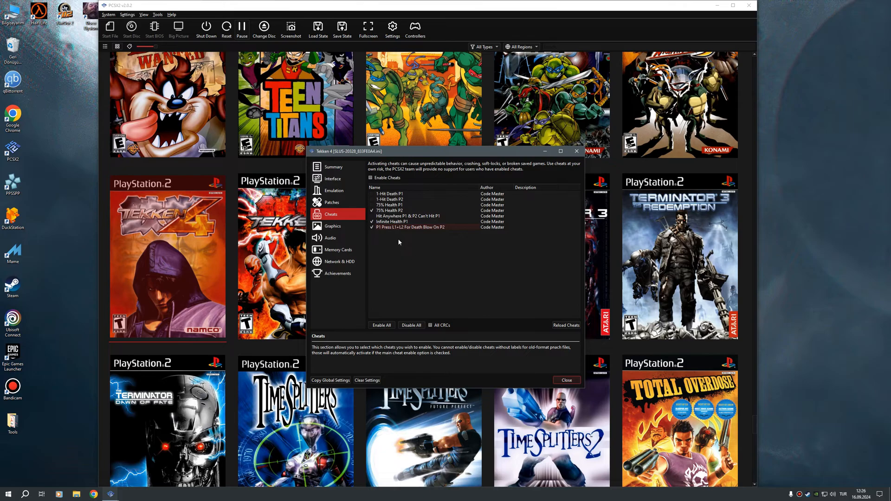
{"action": "left_click", "coordinate": [565, 381]}
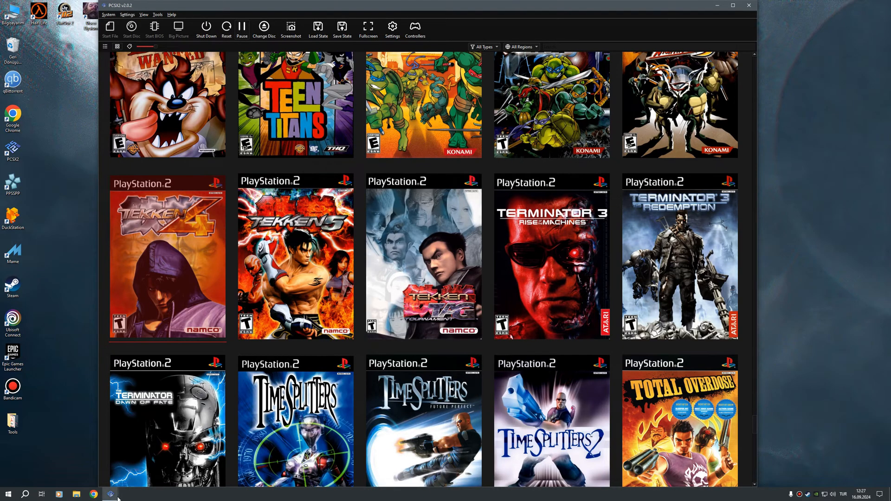
Launch Tekken 4 from the library to test the enabled cheats
{"action": "double_click", "coordinate": [167, 257]}
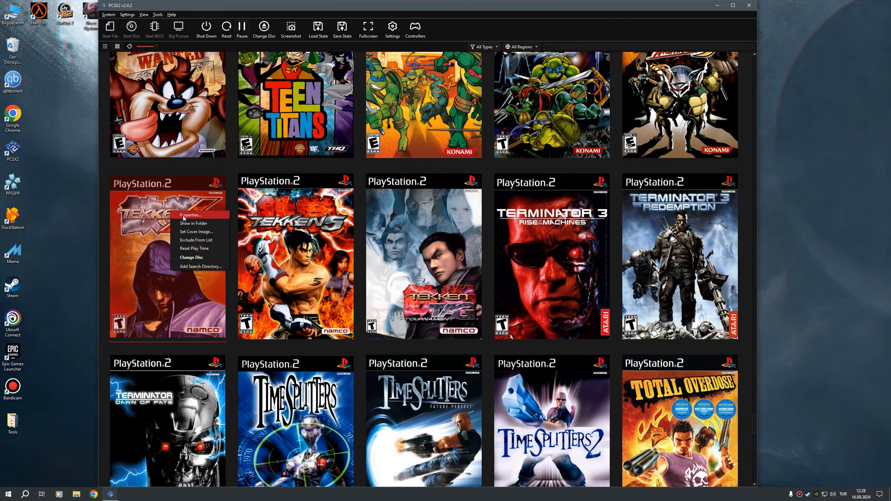
Reopen Properties, tick Hit Anywhere P1, then switch Enable Cheats off
{"action": "left_click", "coordinate": [190, 215]}
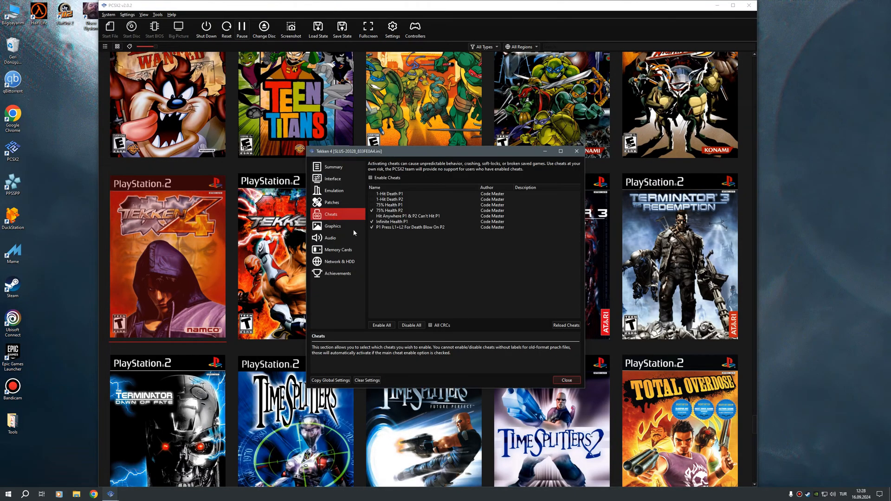
{"action": "mouse_move", "coordinate": [409, 252]}
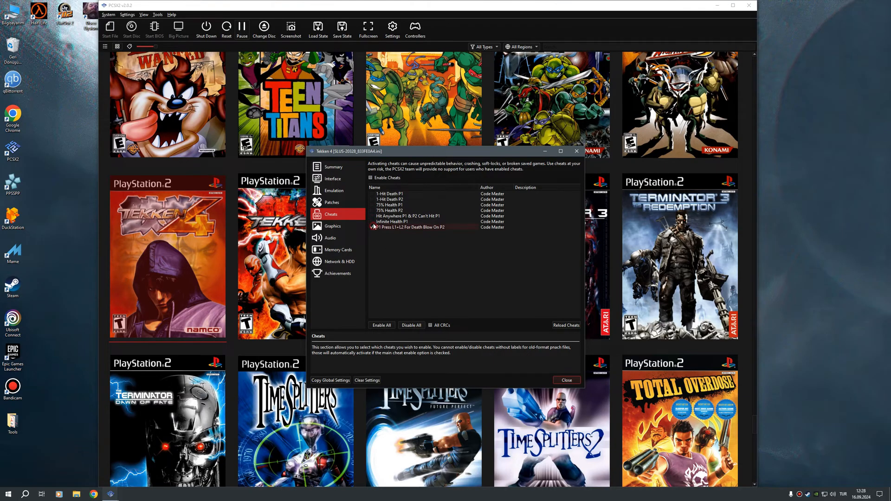
{"action": "left_click", "coordinate": [380, 324]}
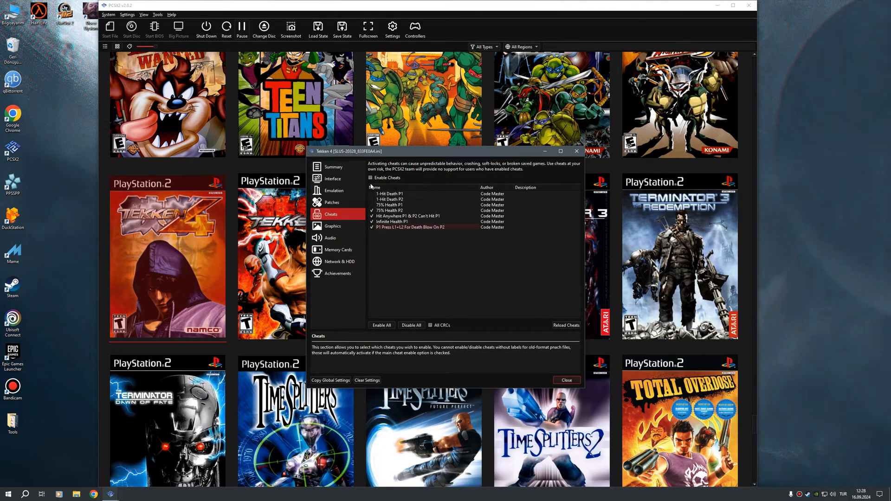
{"action": "left_click", "coordinate": [370, 178]}
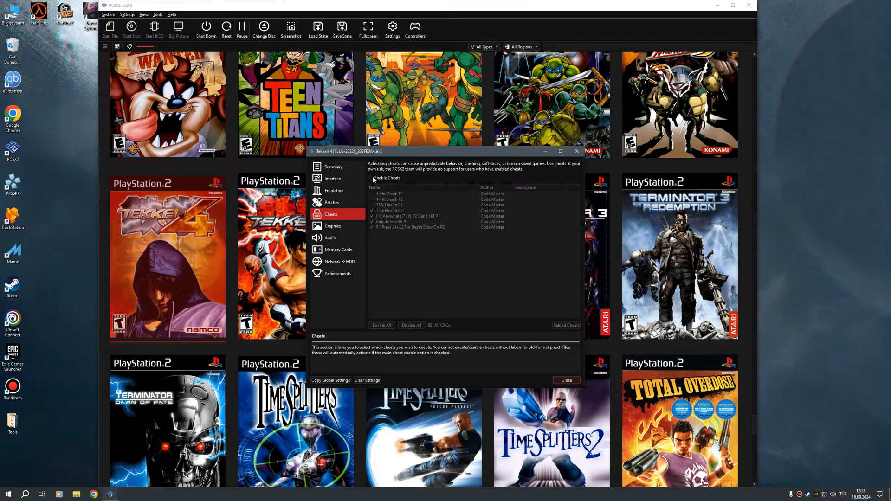
Switch Enable Cheats back on and return to the running game with 4 patches active
{"action": "left_click", "coordinate": [371, 179]}
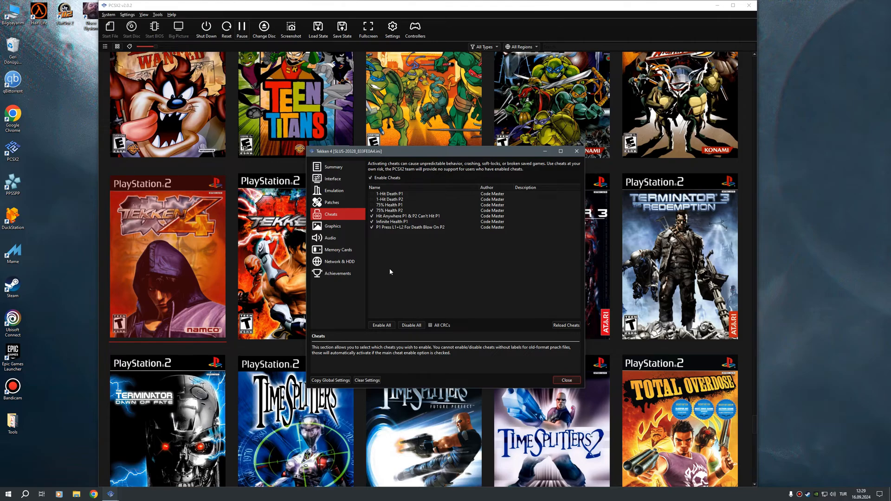
{"action": "mouse_move", "coordinate": [386, 226]}
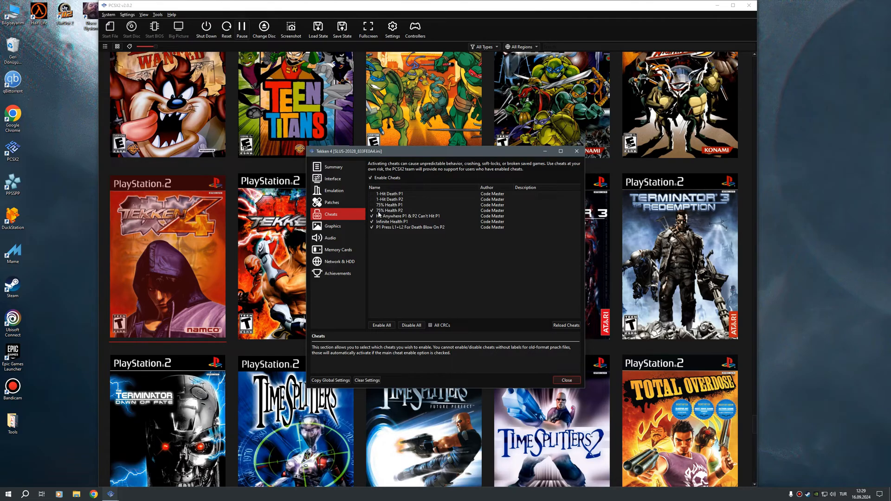
{"action": "left_click", "coordinate": [371, 216]}
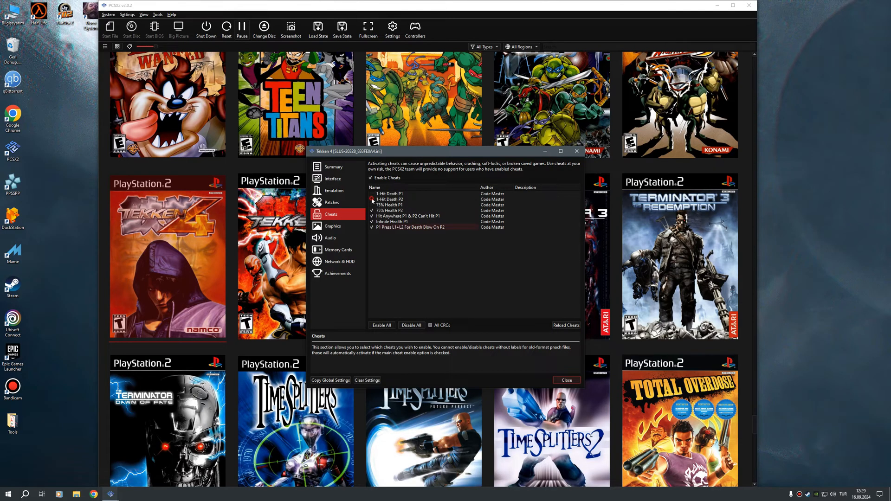
{"action": "left_click", "coordinate": [371, 194]}
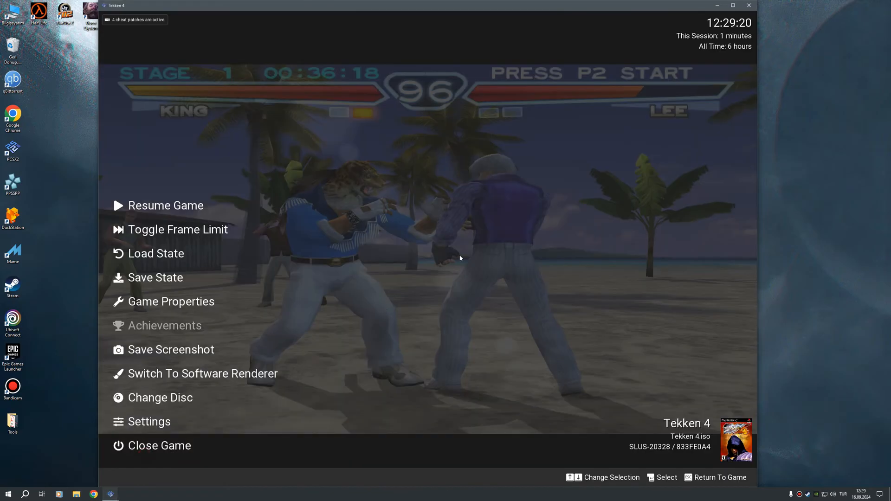
Resume the Tekken 4 match, play to stage 2, then escape back to the library
{"action": "left_click", "coordinate": [165, 205]}
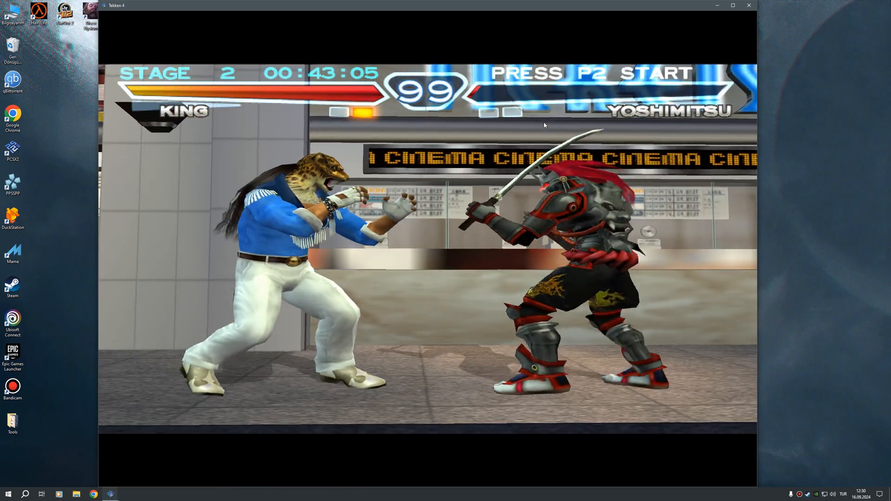
{"action": "key", "text": "Escape"}
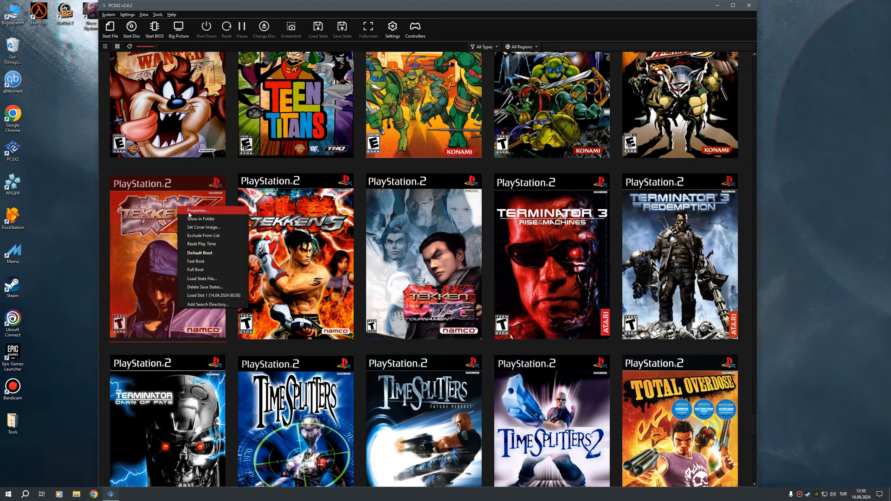
Reopen Tekken 4's Cheats page and untick every individual cheat via Disable All
{"action": "left_click", "coordinate": [197, 210]}
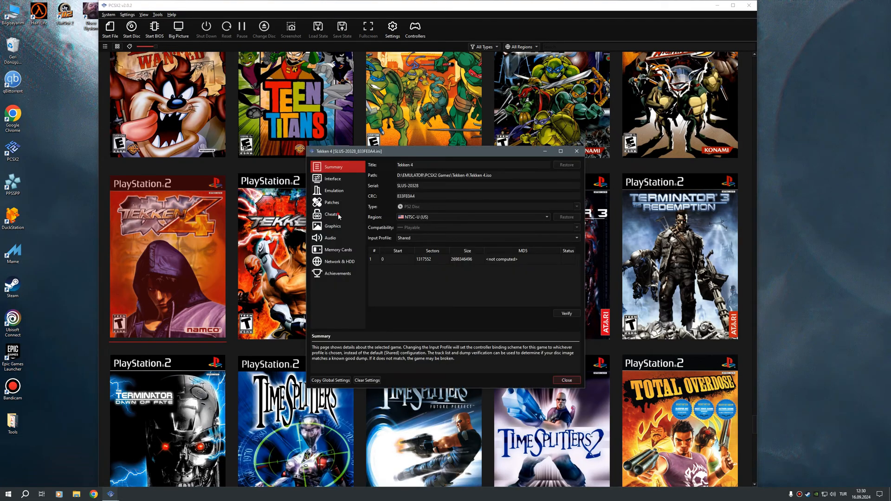
{"action": "left_click", "coordinate": [331, 215]}
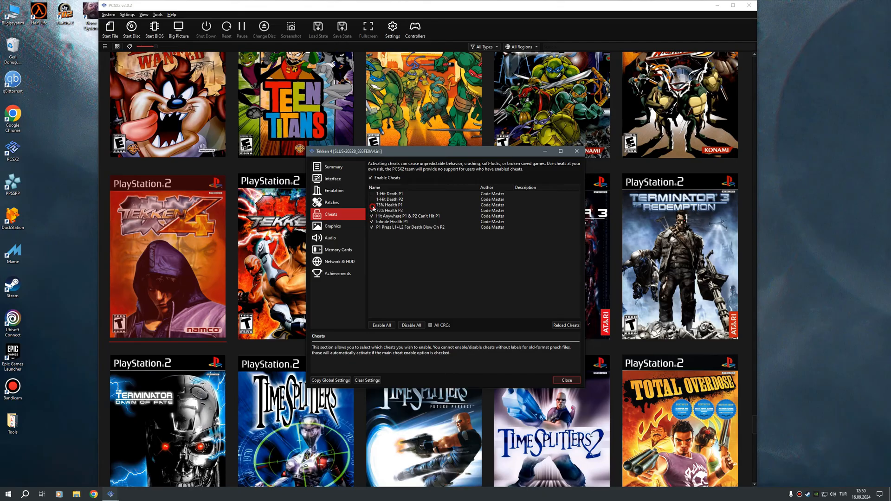
{"action": "left_click", "coordinate": [373, 204]}
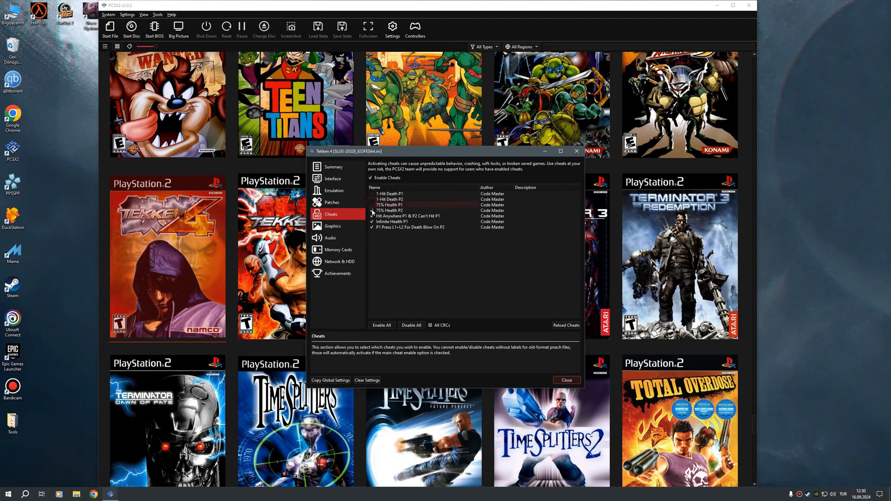
{"action": "left_click", "coordinate": [371, 211]}
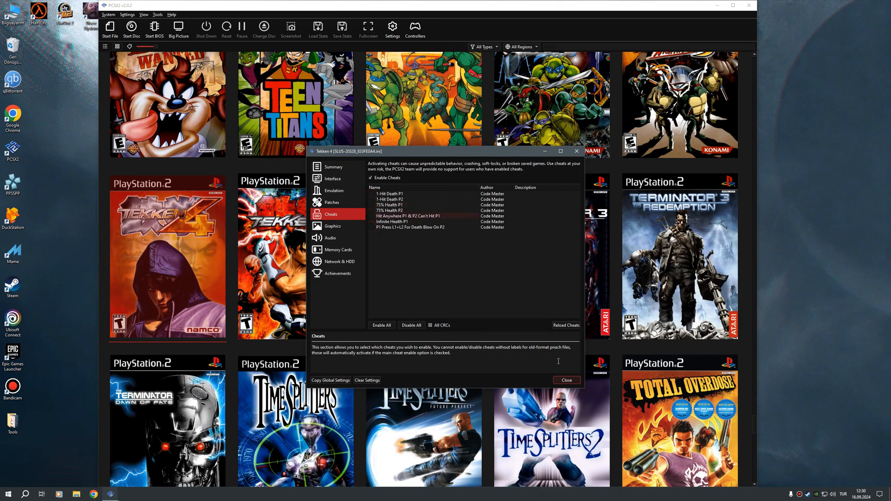